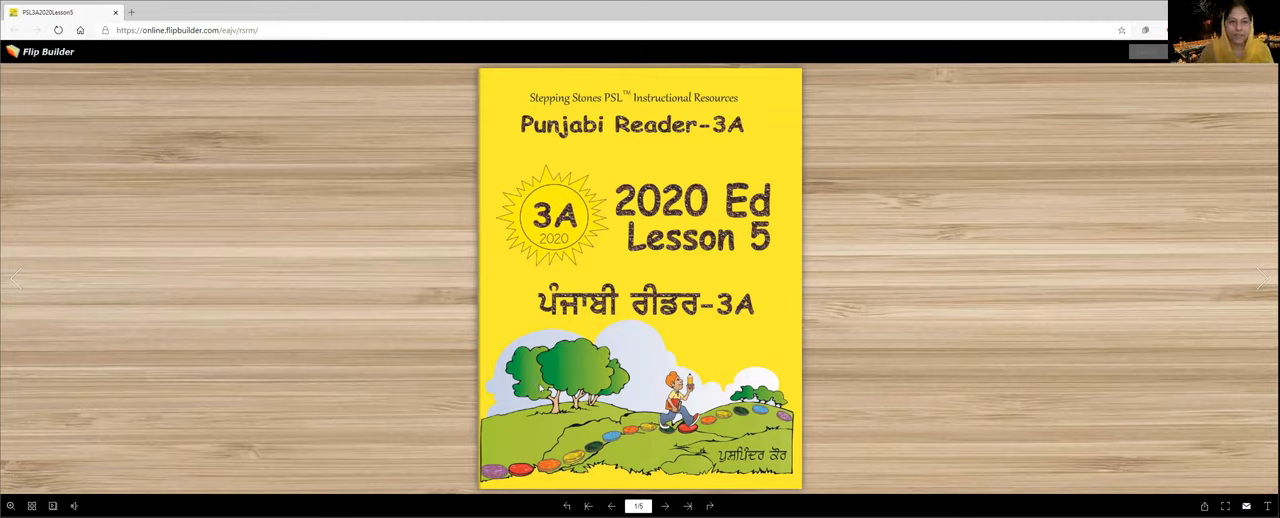
mouse_move(871, 367)
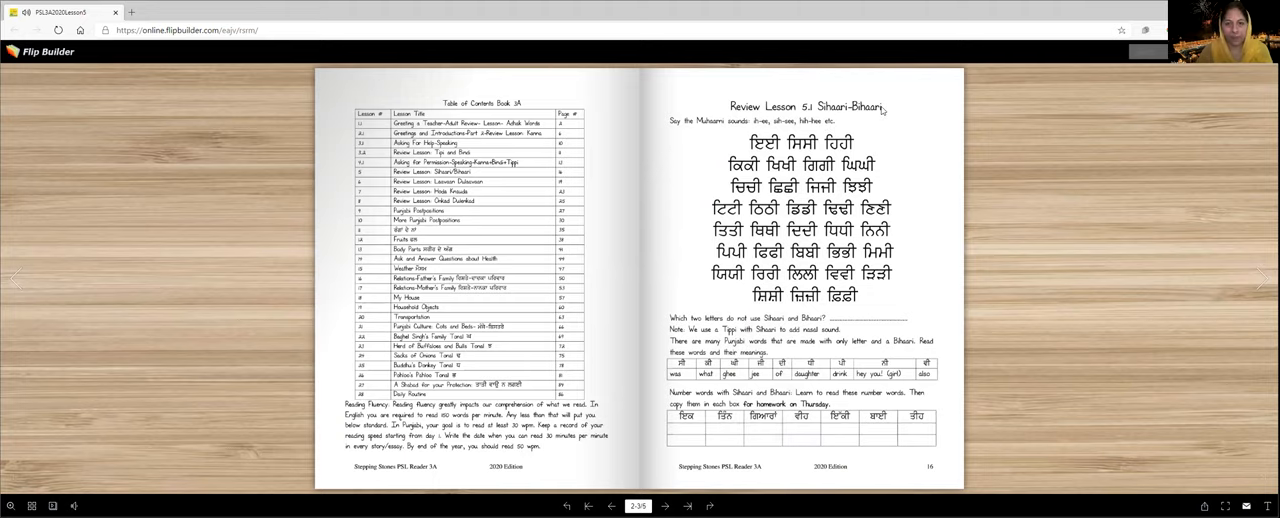
mouse_move(763, 145)
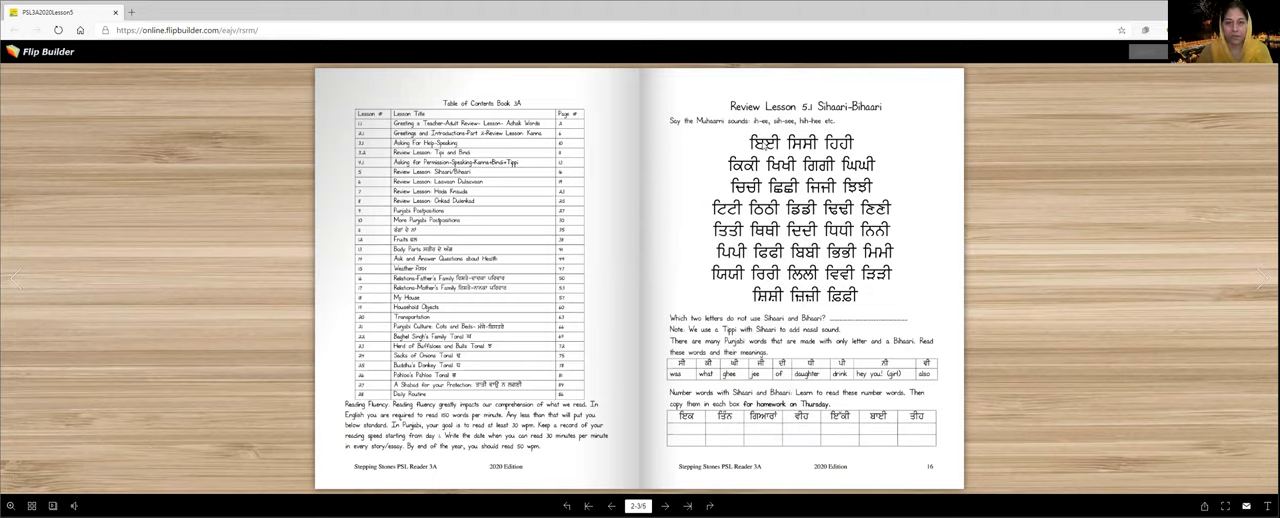
mouse_move(849, 280)
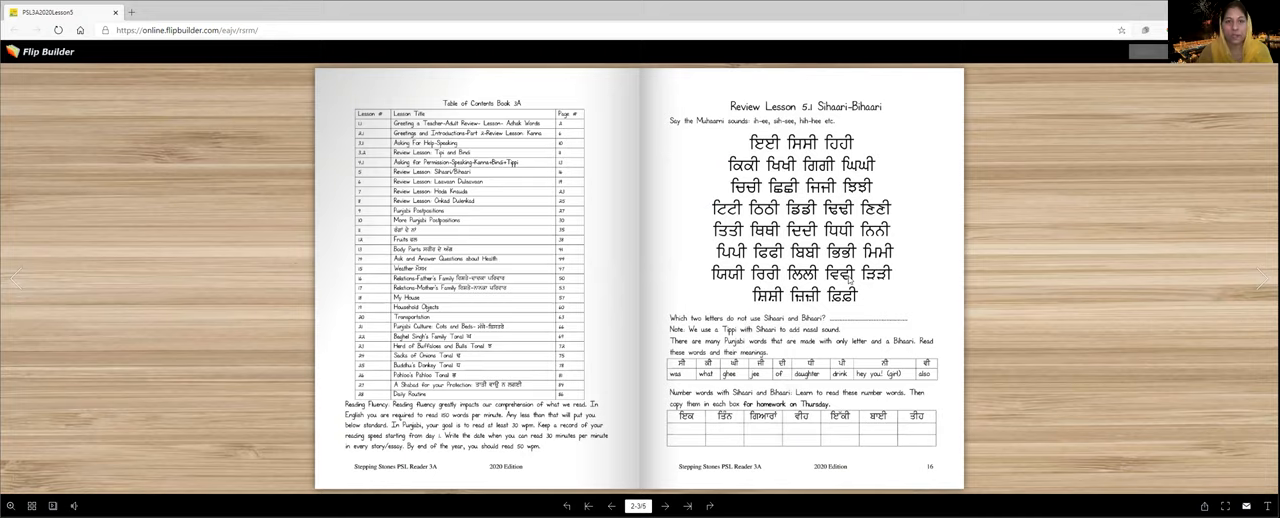
mouse_move(849, 280)
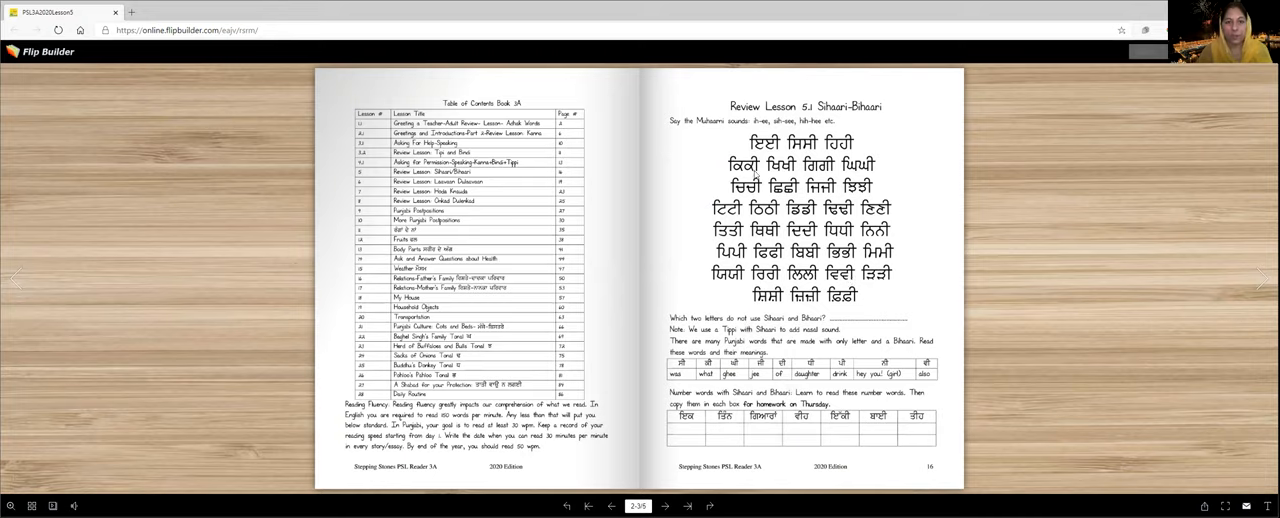
mouse_move(754, 175)
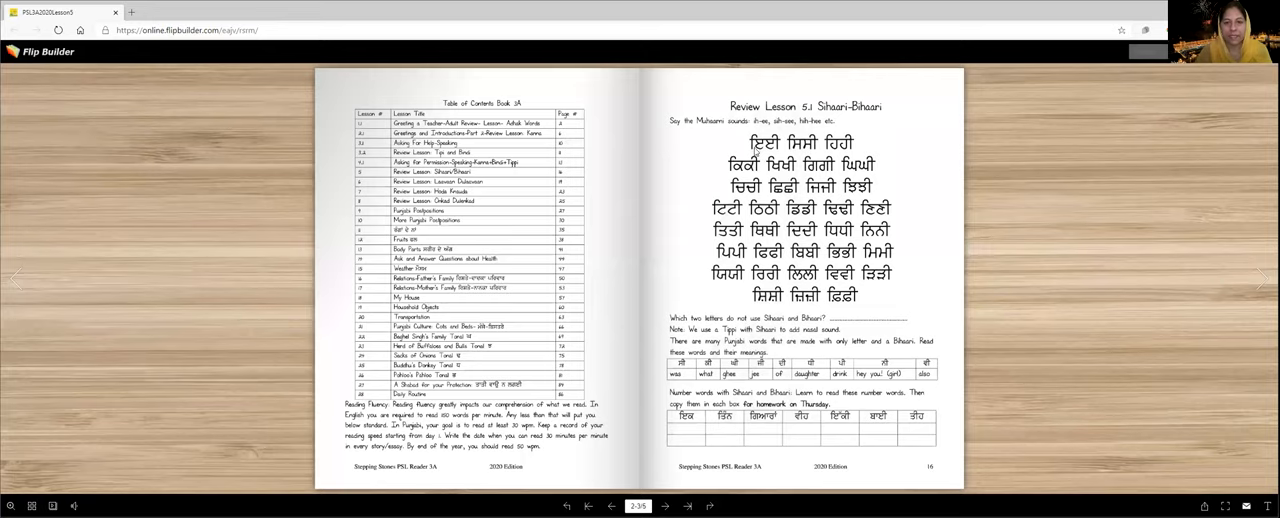
mouse_move(803, 151)
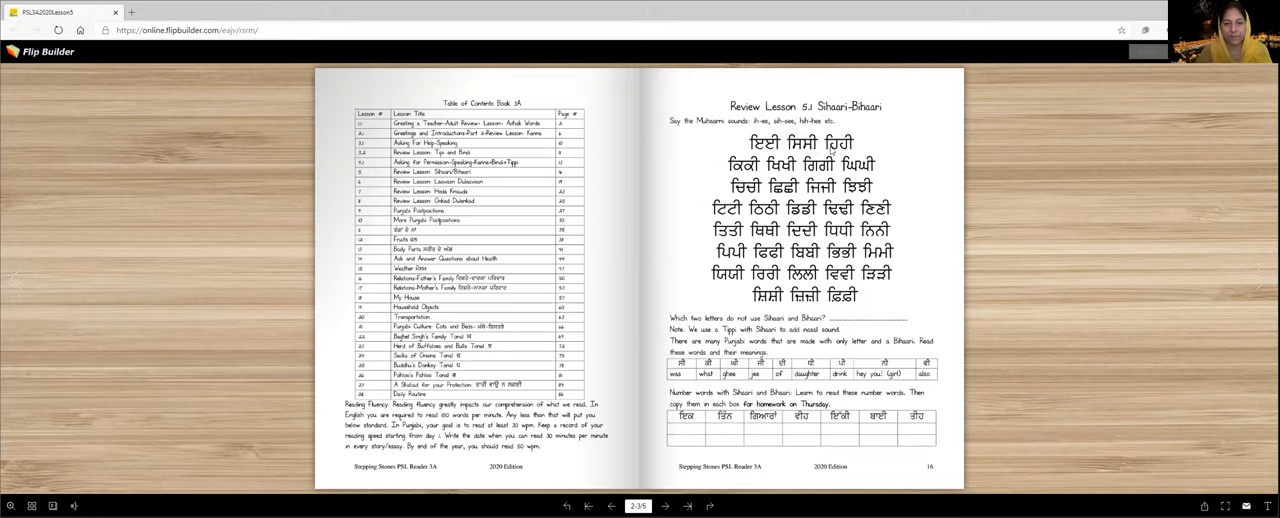
mouse_move(835, 150)
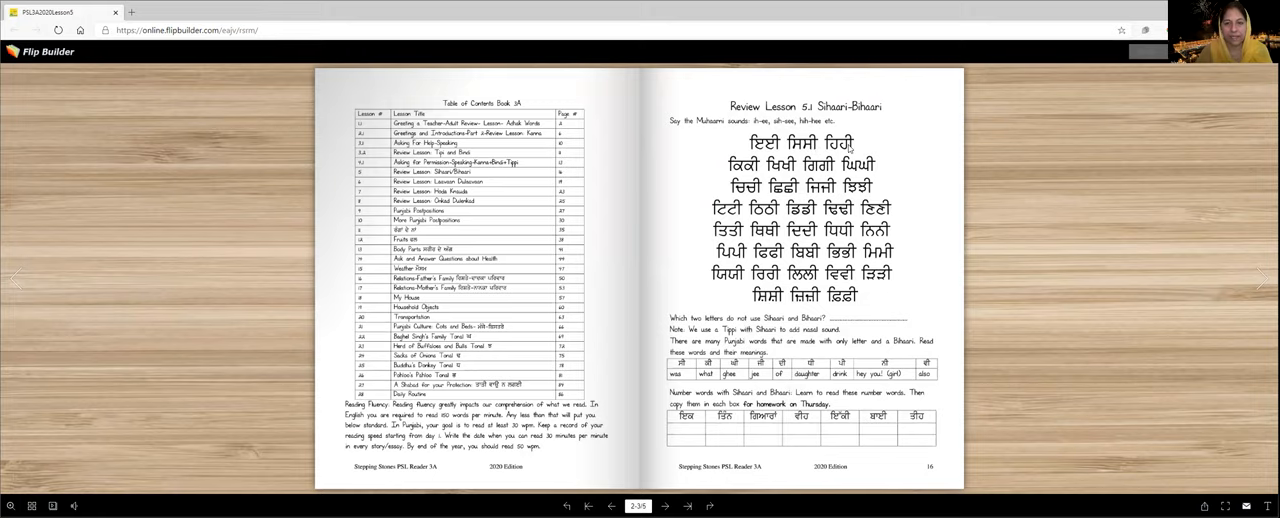
mouse_move(737, 174)
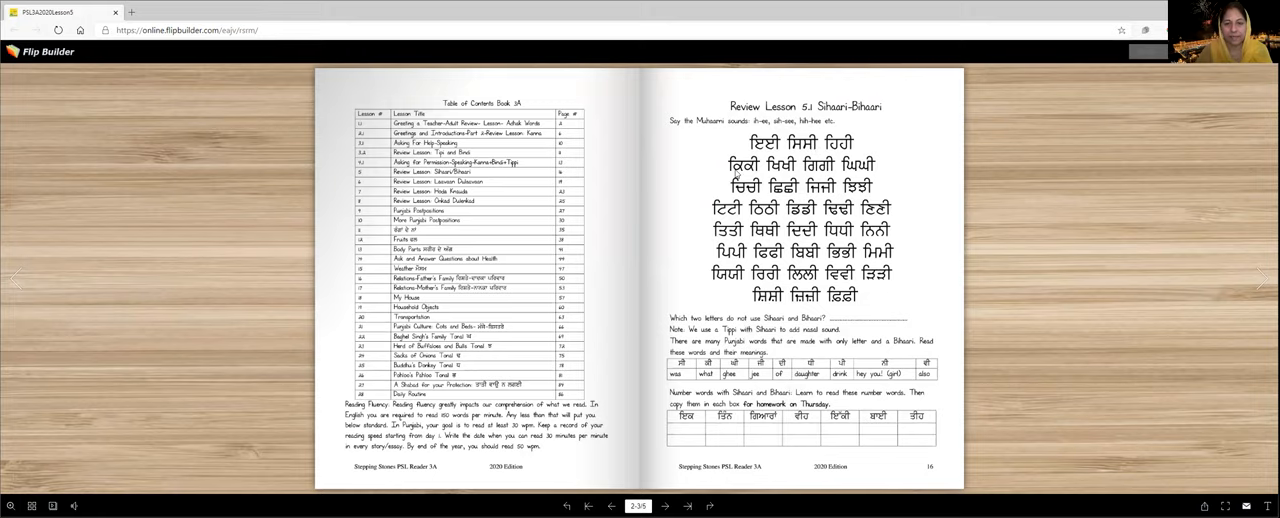
mouse_move(778, 175)
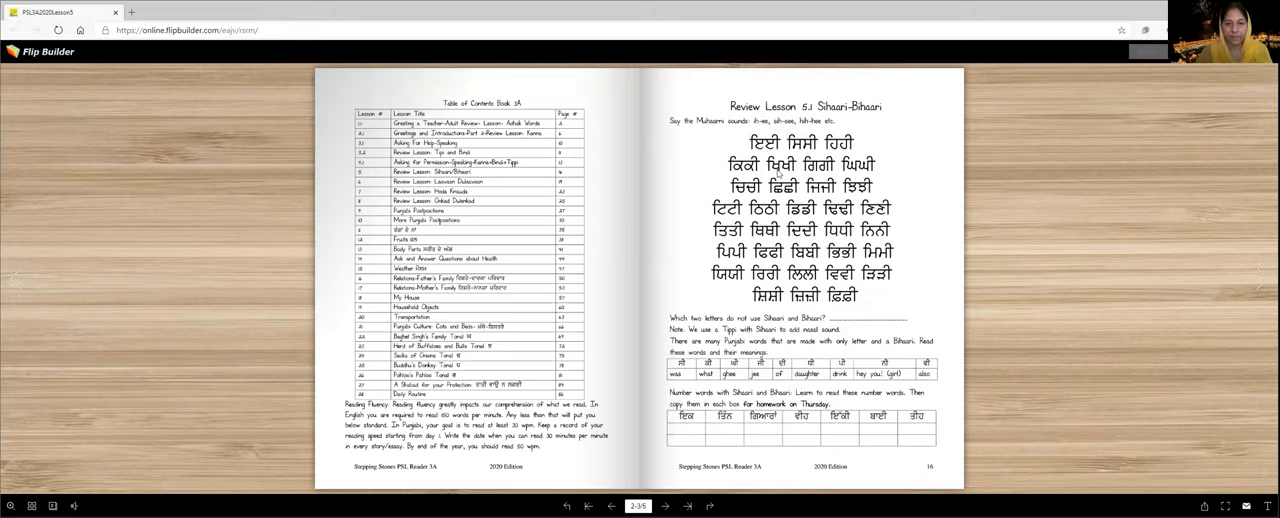
mouse_move(818, 172)
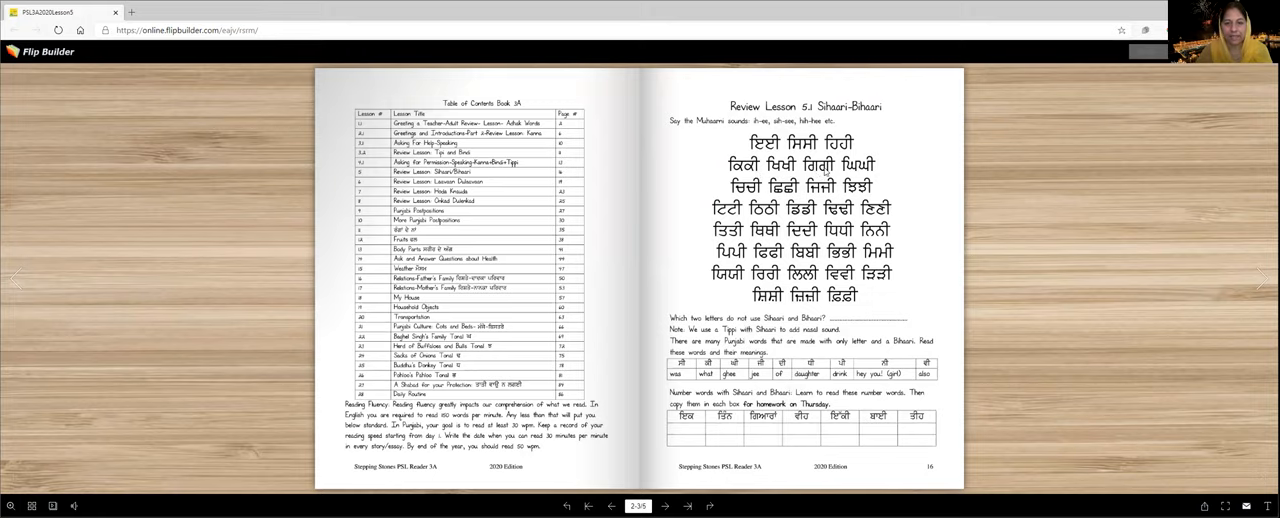
mouse_move(845, 172)
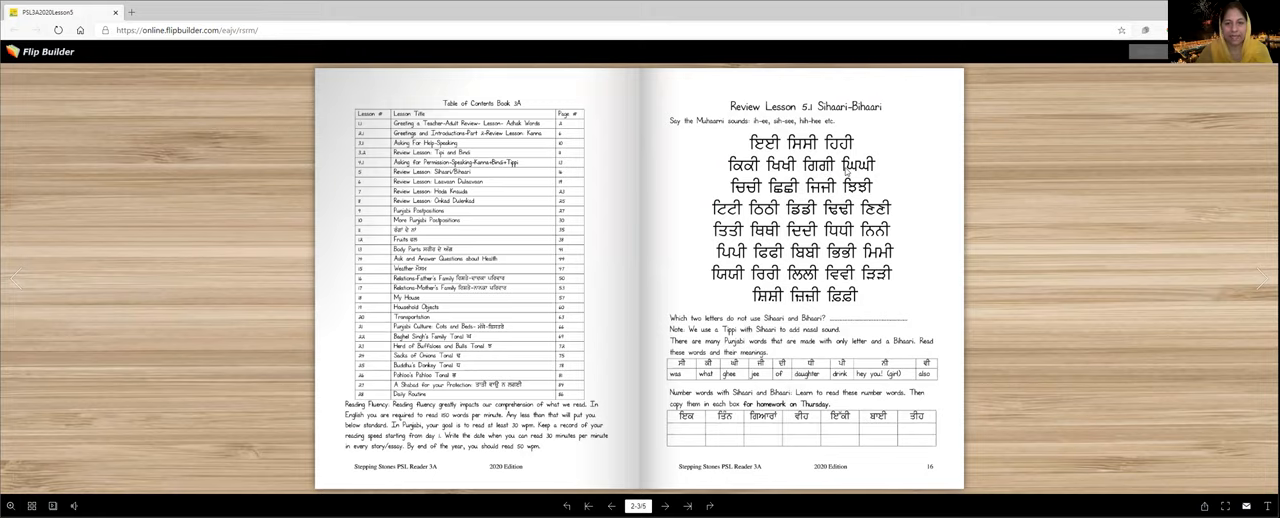
mouse_move(767, 190)
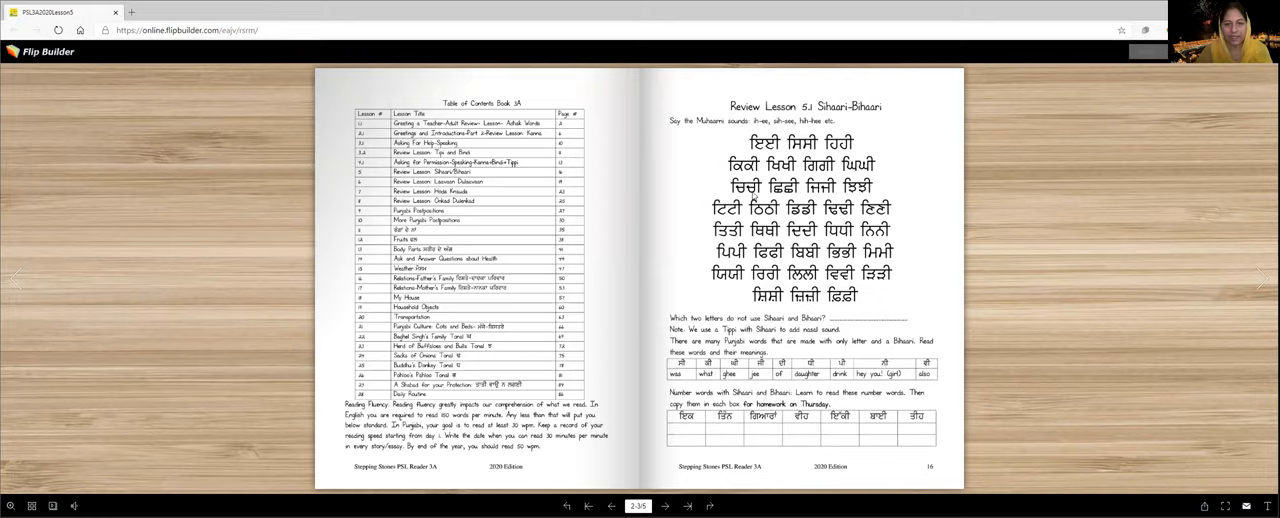
mouse_move(789, 196)
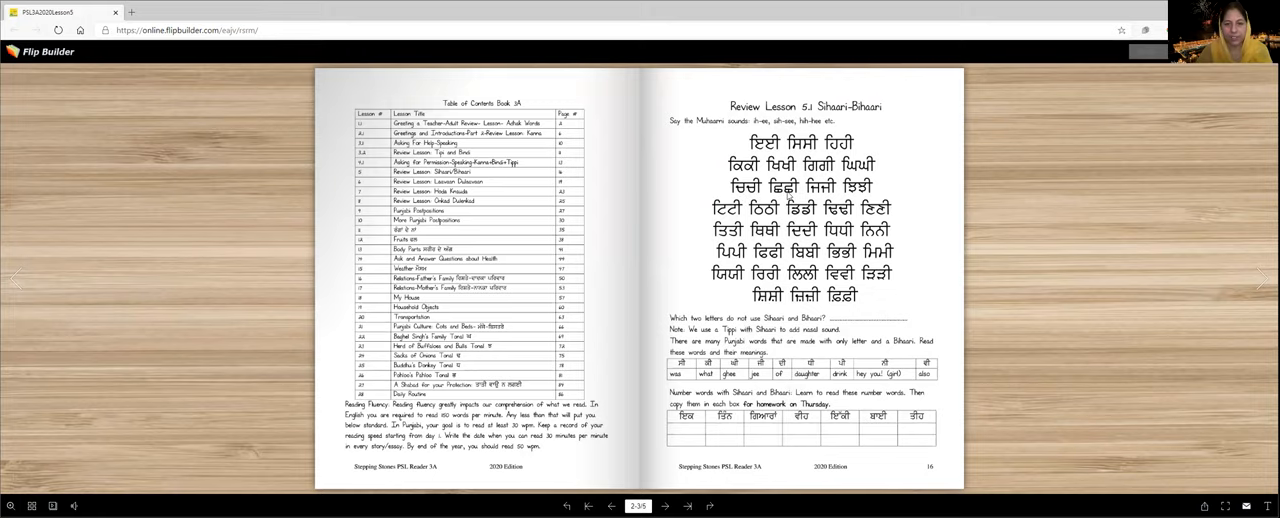
mouse_move(815, 194)
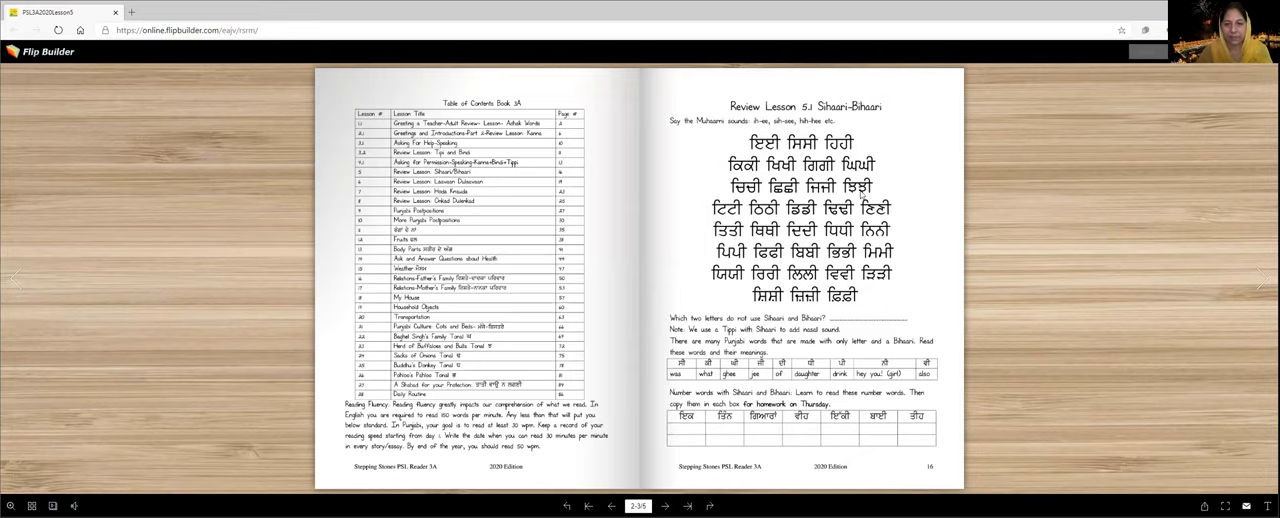
mouse_move(862, 193)
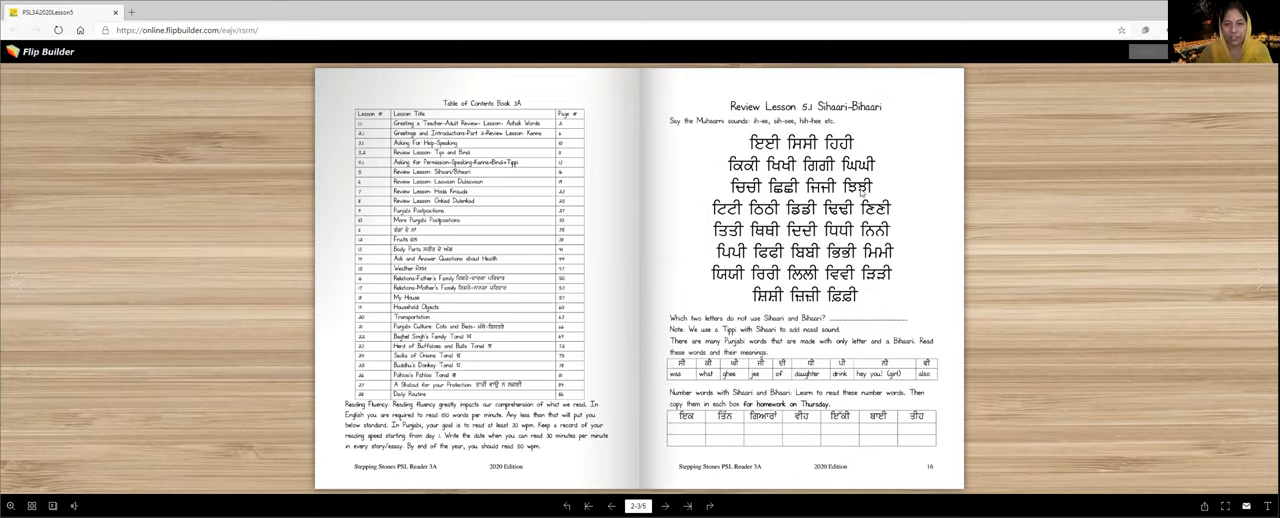
mouse_move(862, 192)
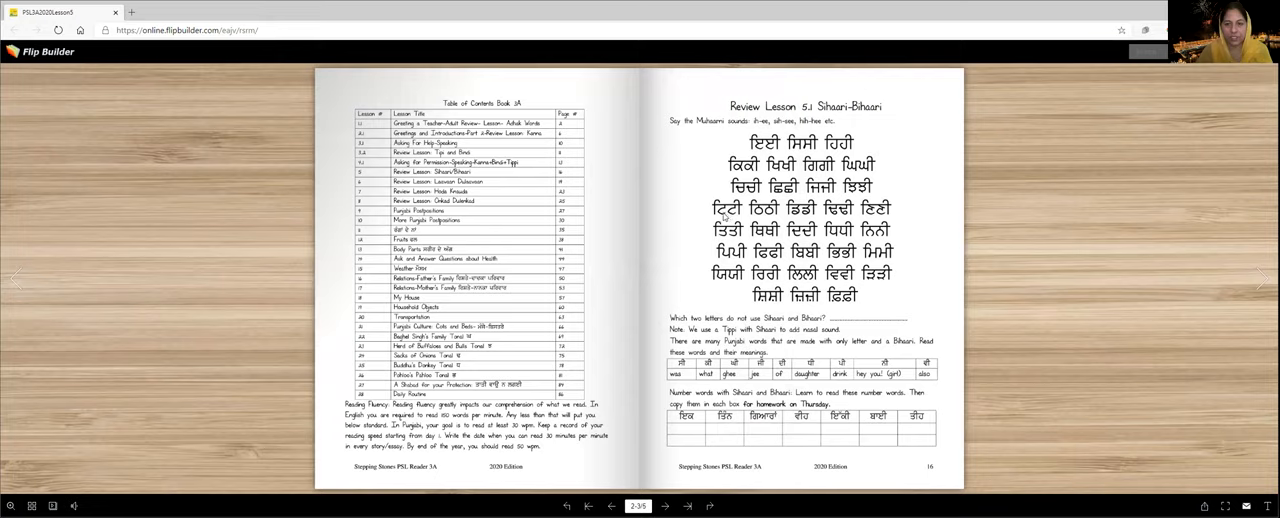
mouse_move(755, 218)
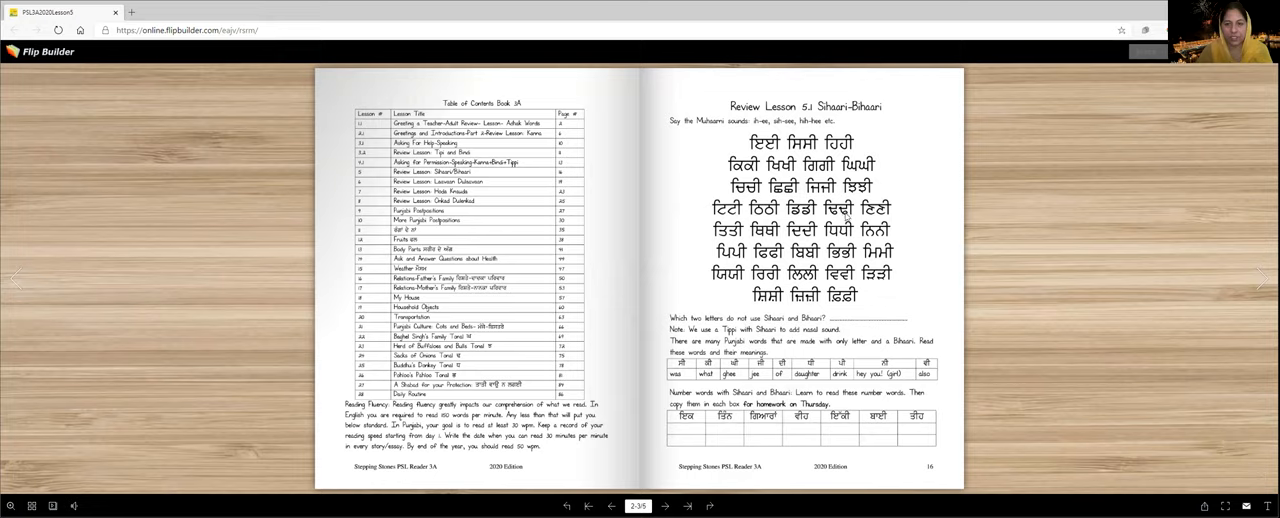
mouse_move(884, 216)
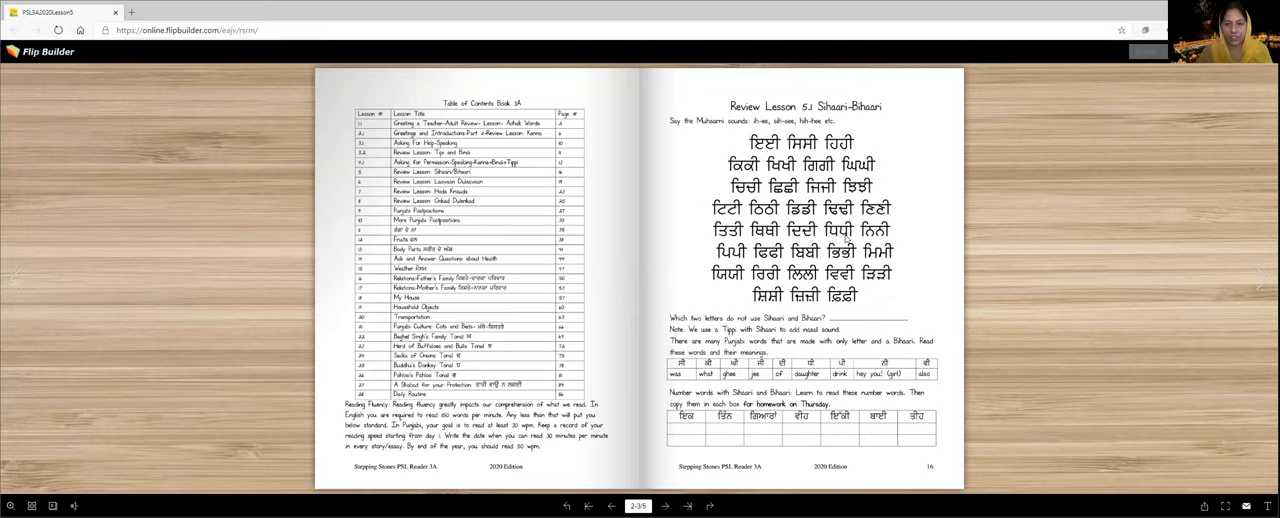
mouse_move(848, 238)
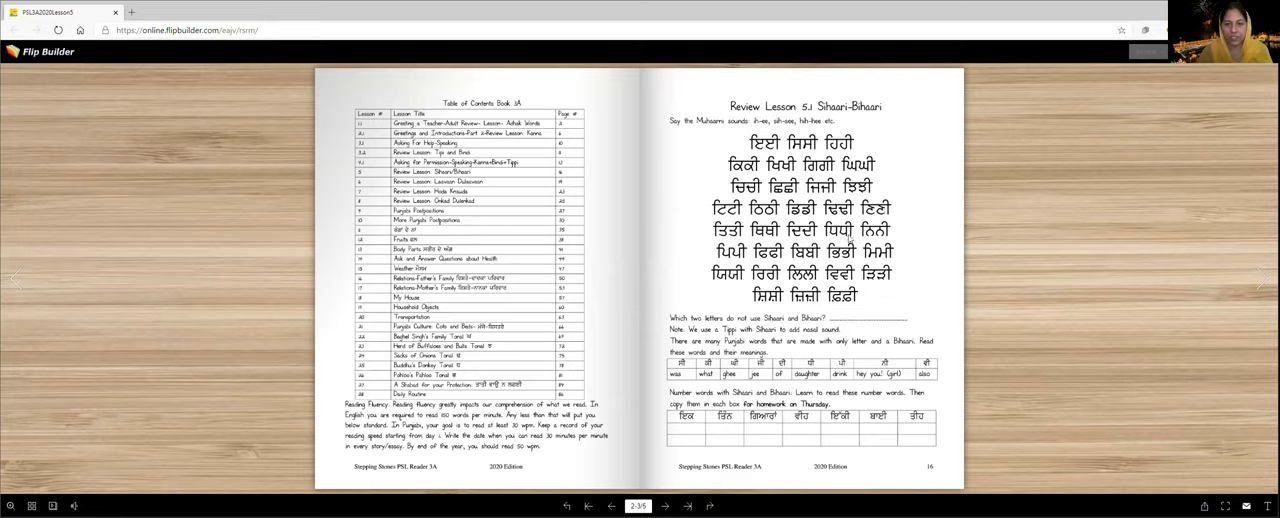
mouse_move(730, 262)
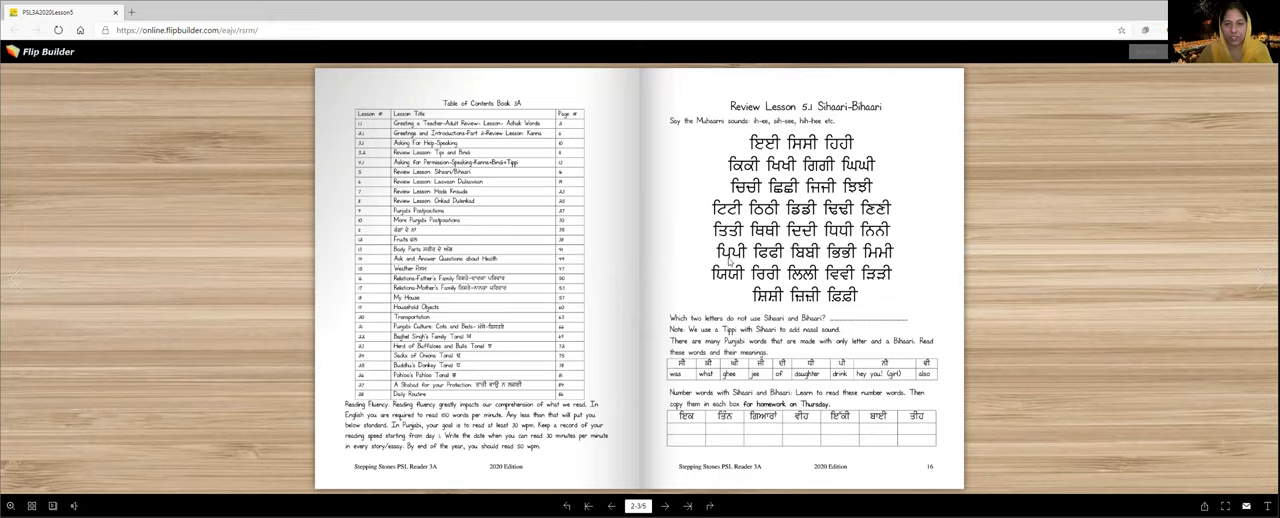
mouse_move(755, 258)
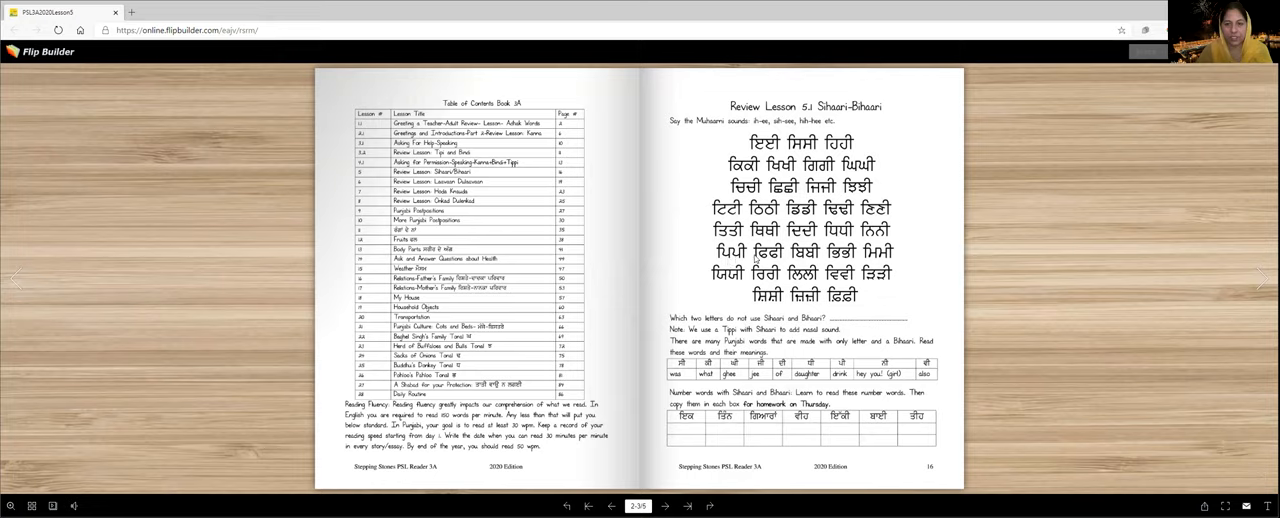
mouse_move(773, 258)
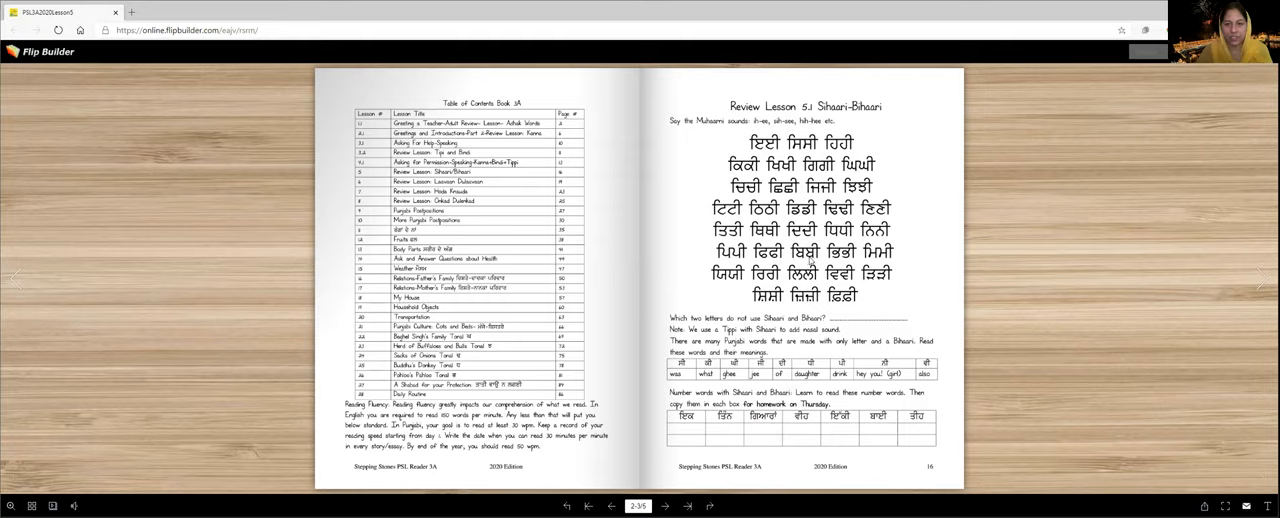
mouse_move(845, 258)
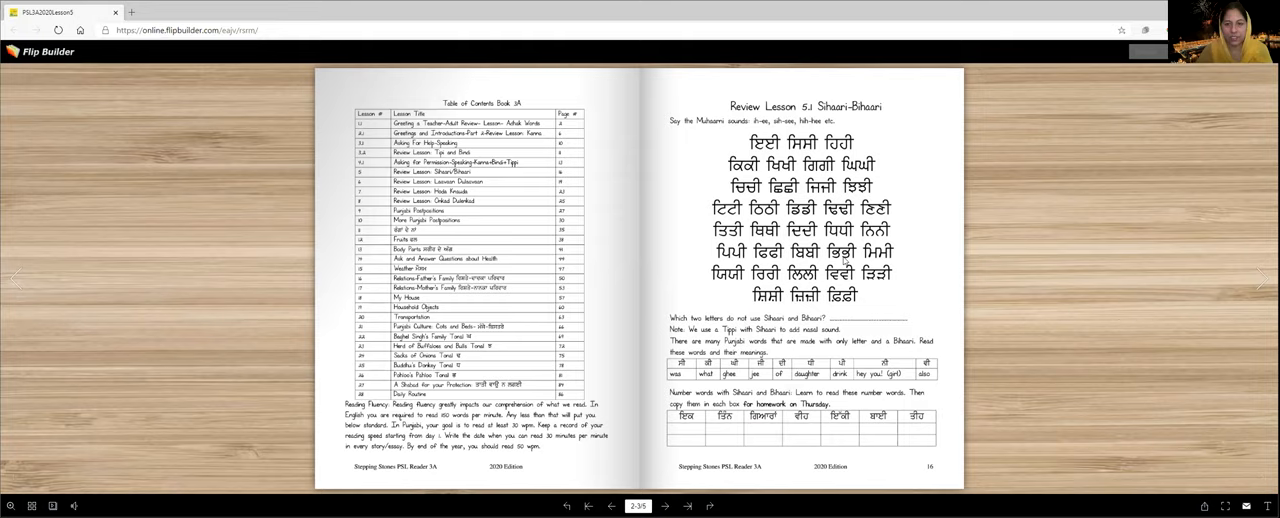
mouse_move(891, 262)
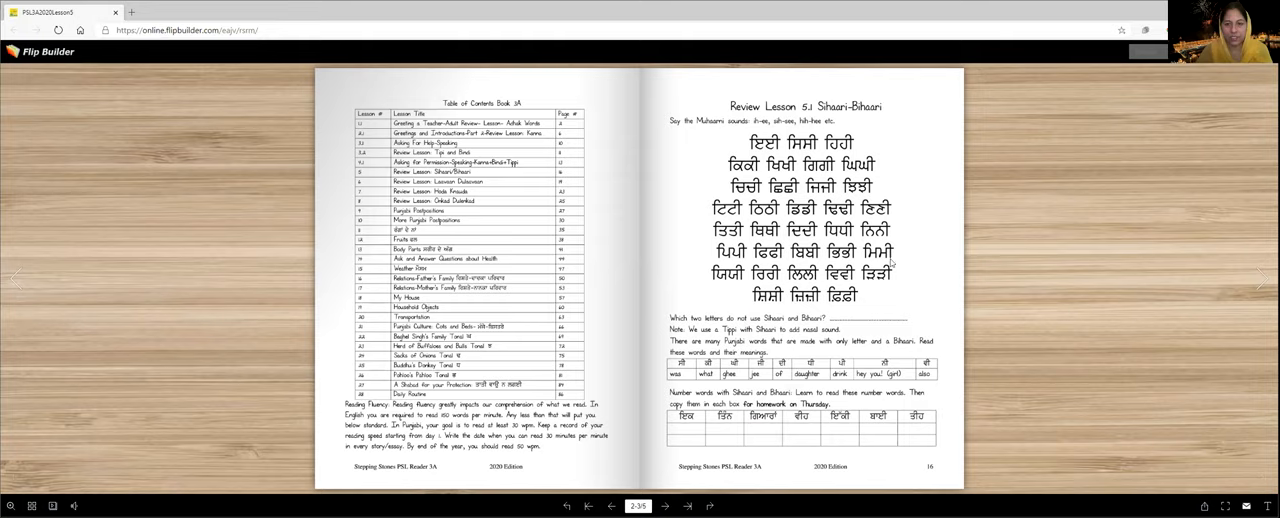
mouse_move(723, 282)
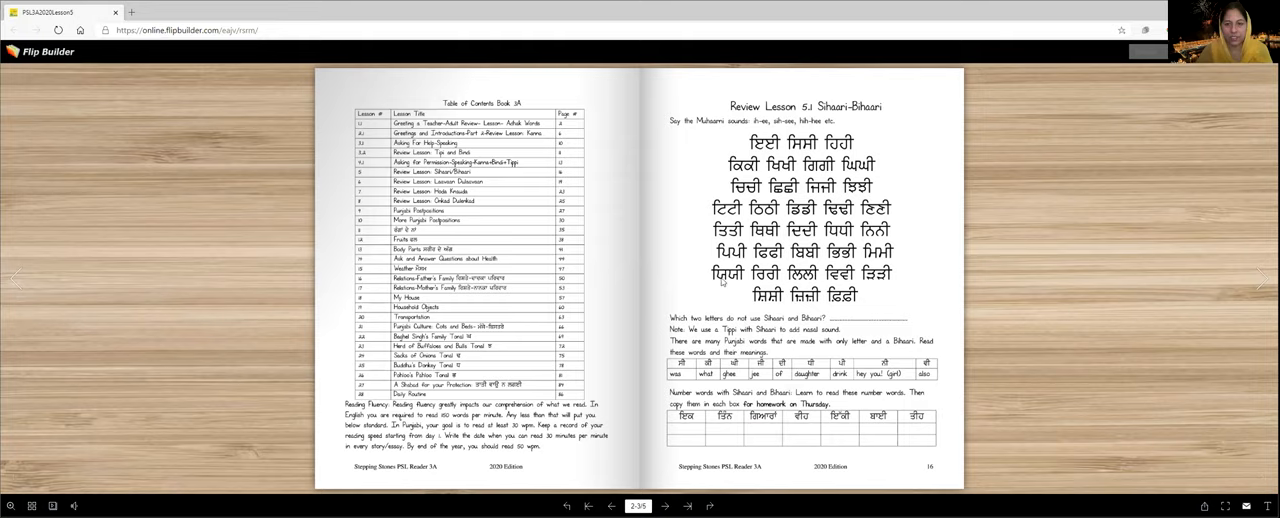
mouse_move(728, 283)
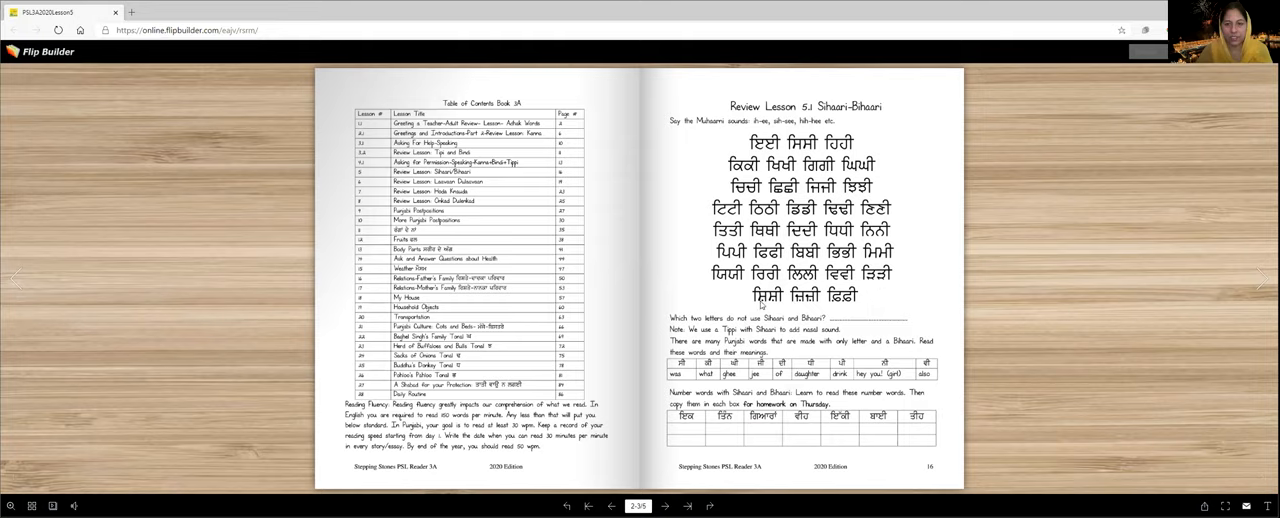
mouse_move(780, 301)
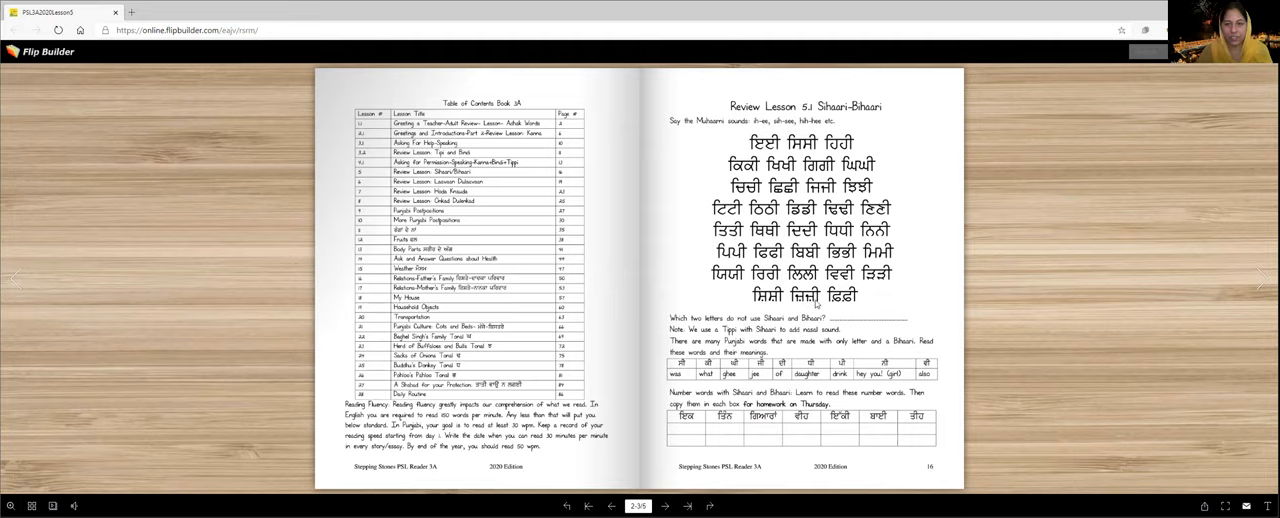
mouse_move(838, 305)
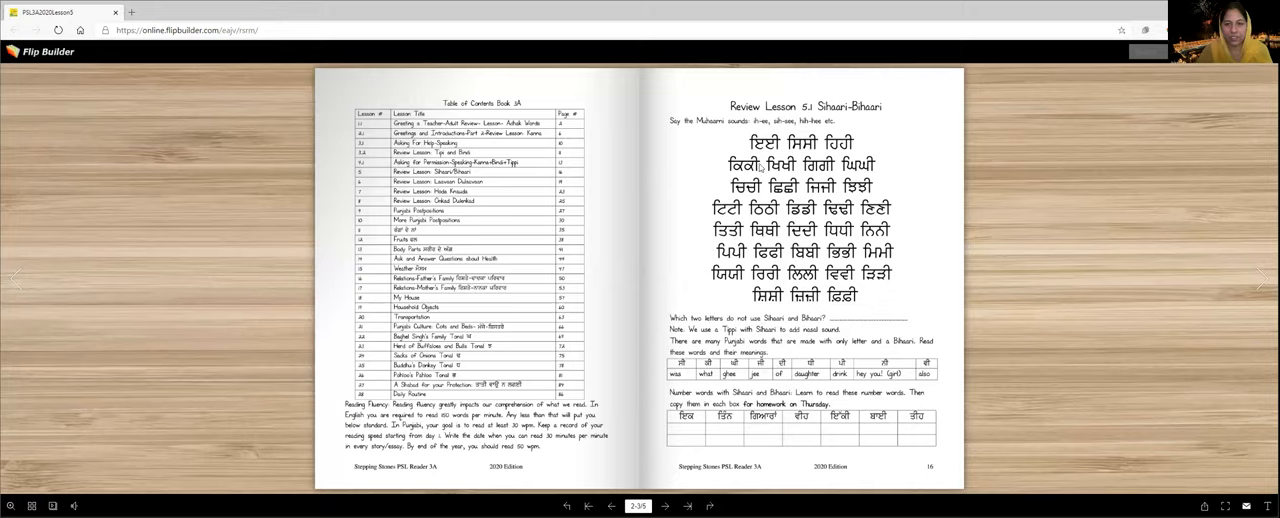
mouse_move(745, 150)
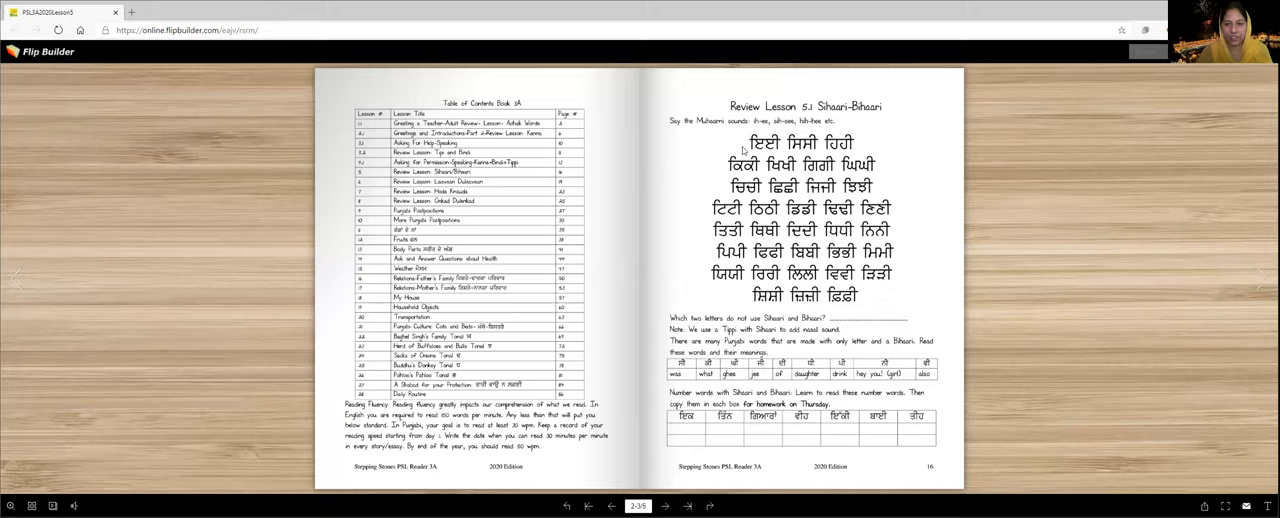
mouse_move(713, 341)
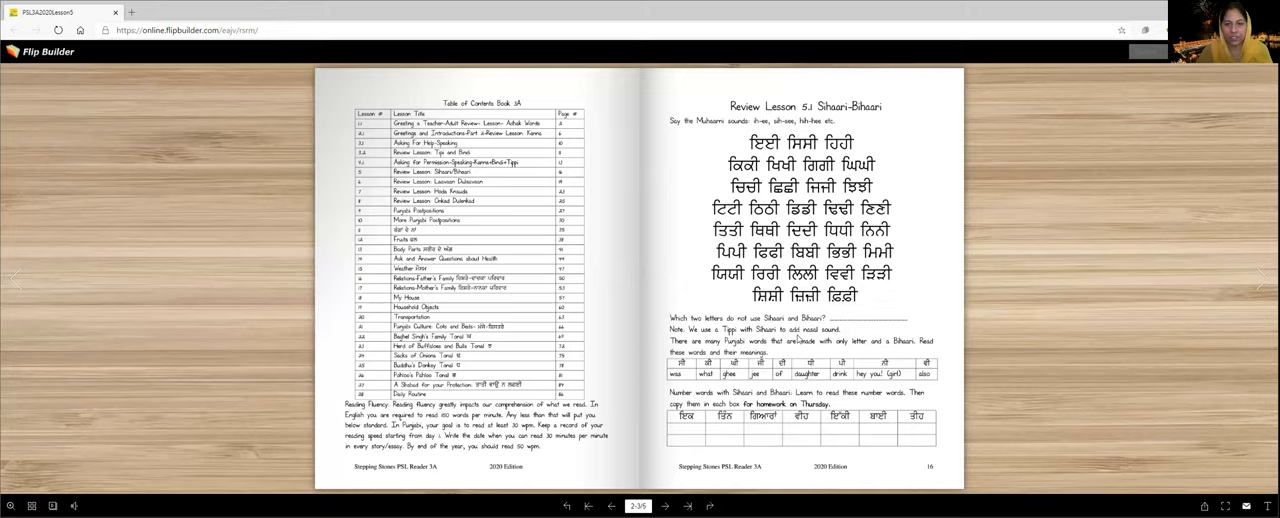
mouse_move(843, 338)
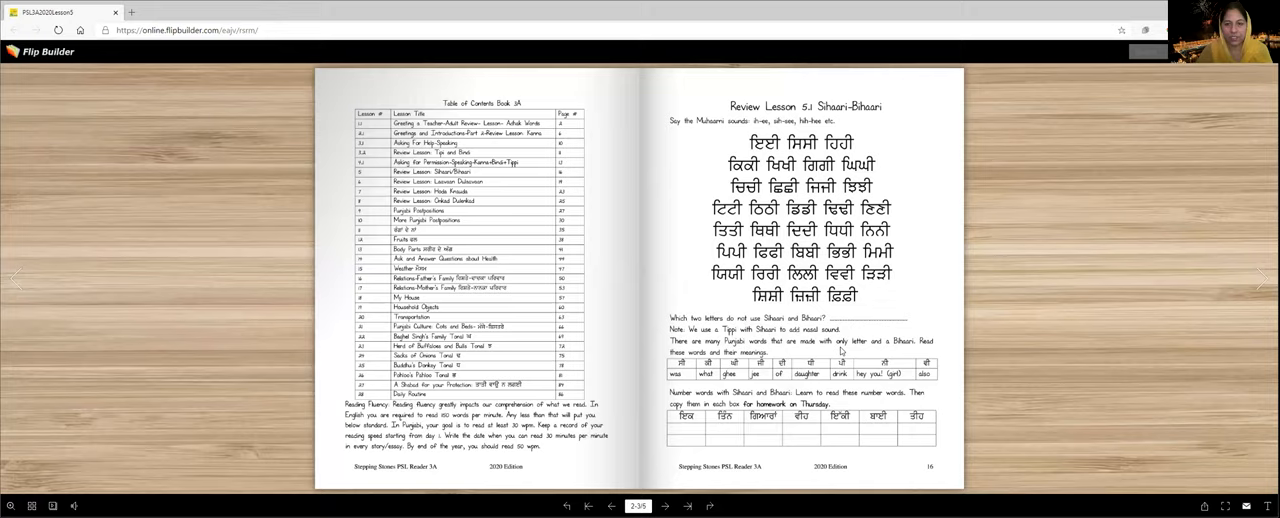
mouse_move(838, 365)
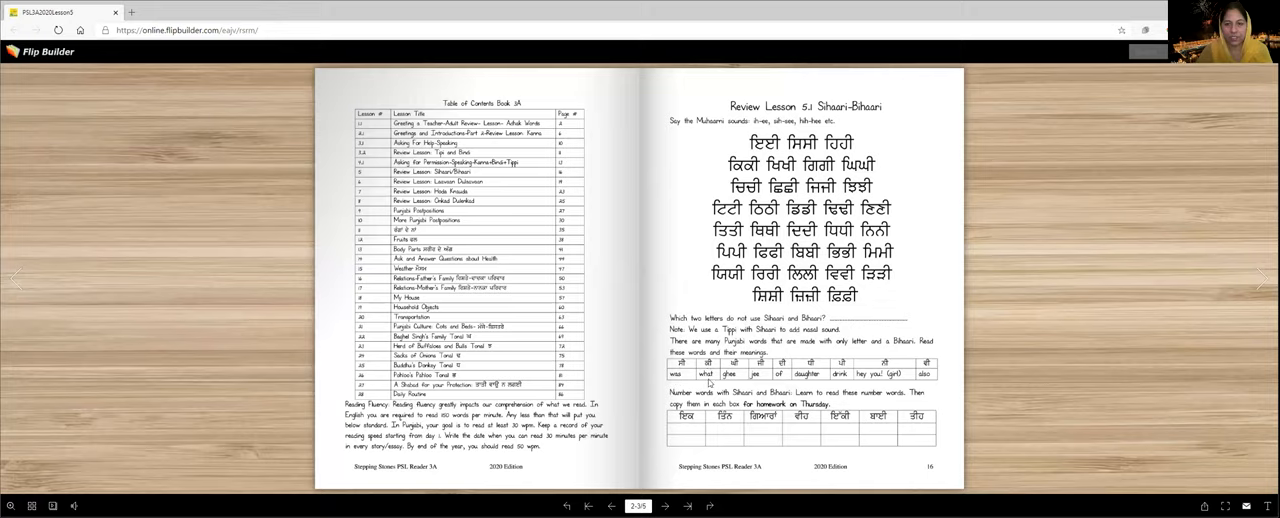
mouse_move(730, 383)
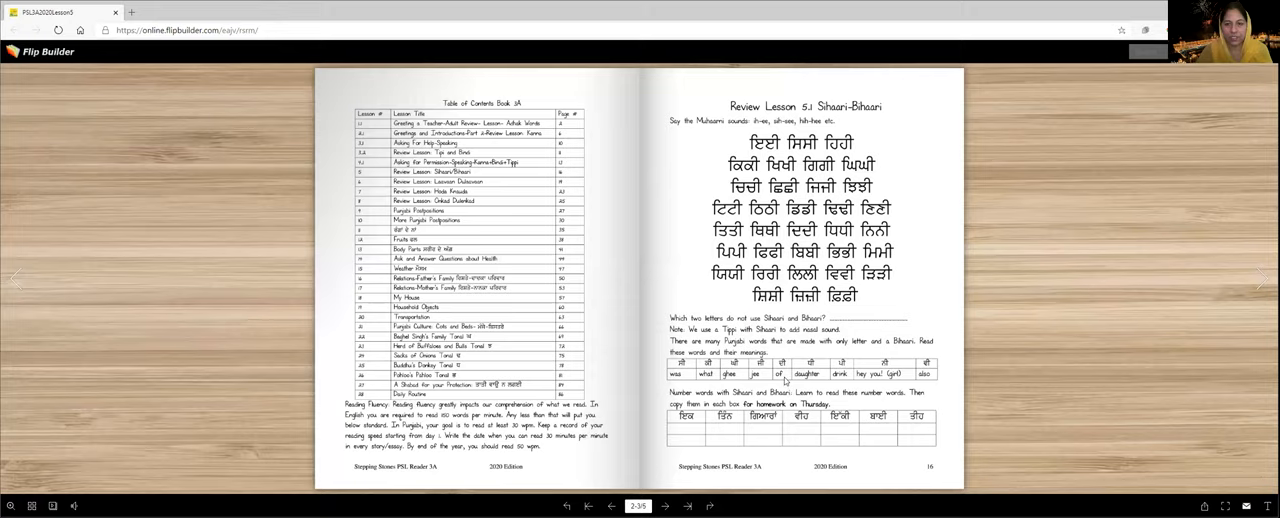
mouse_move(810, 375)
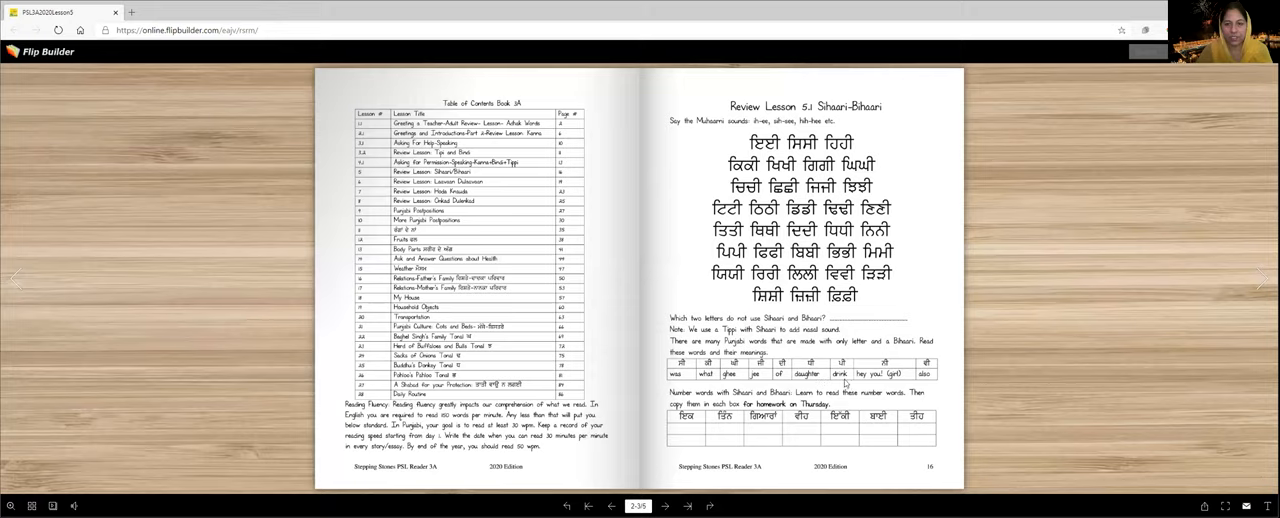
mouse_move(869, 380)
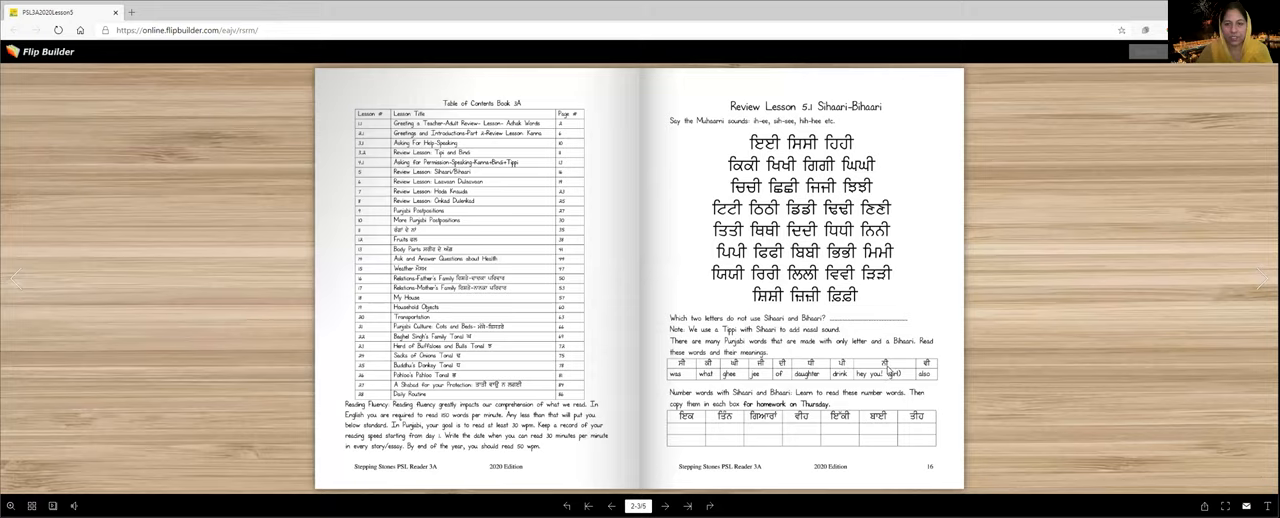
mouse_move(896, 381)
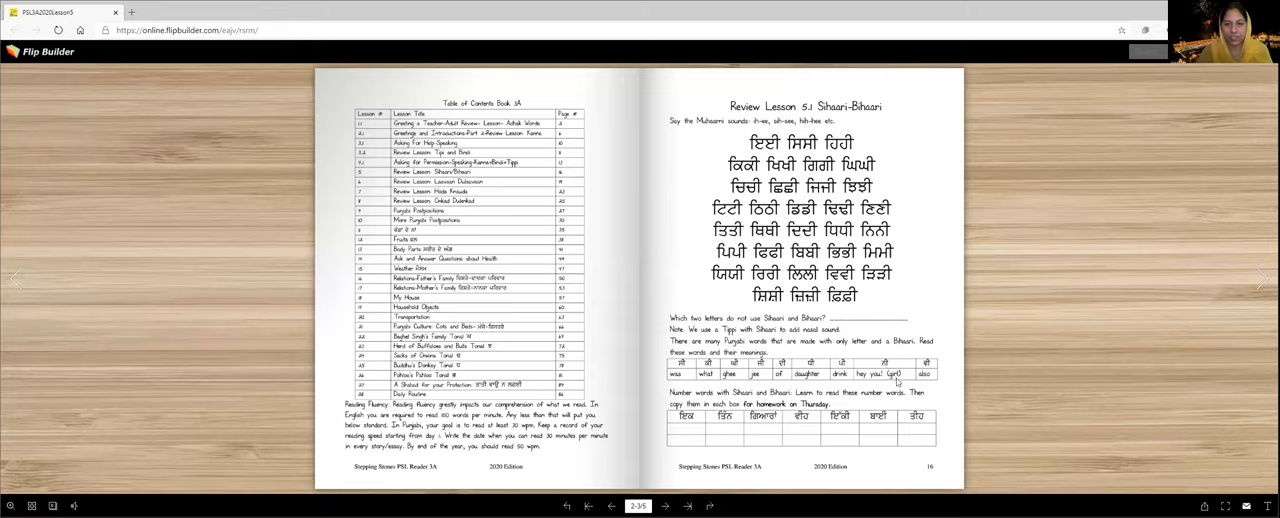
mouse_move(897, 382)
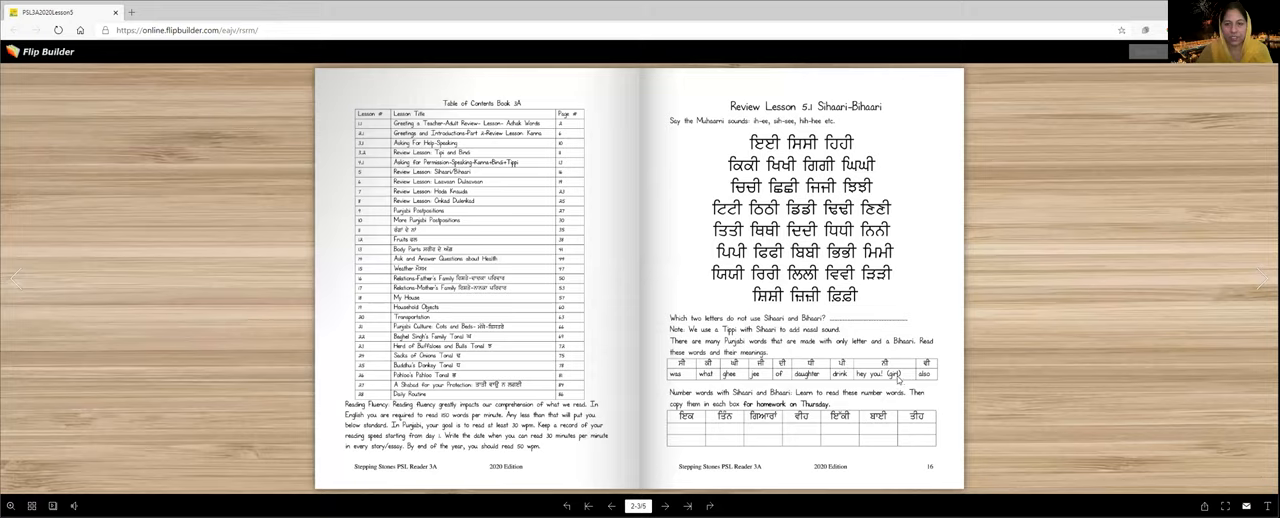
mouse_move(935, 382)
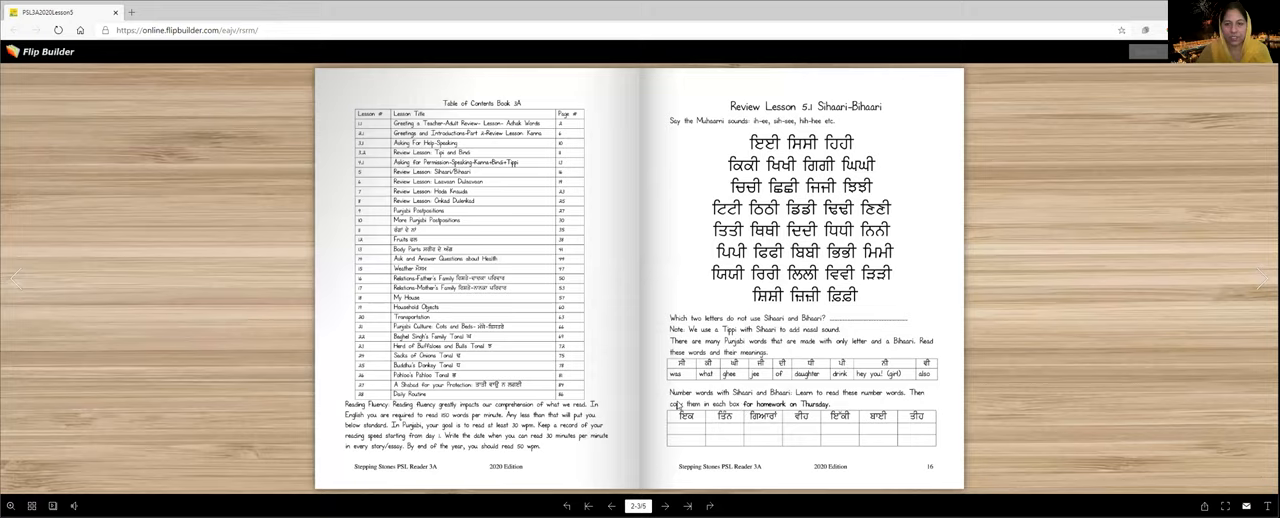
mouse_move(780, 398)
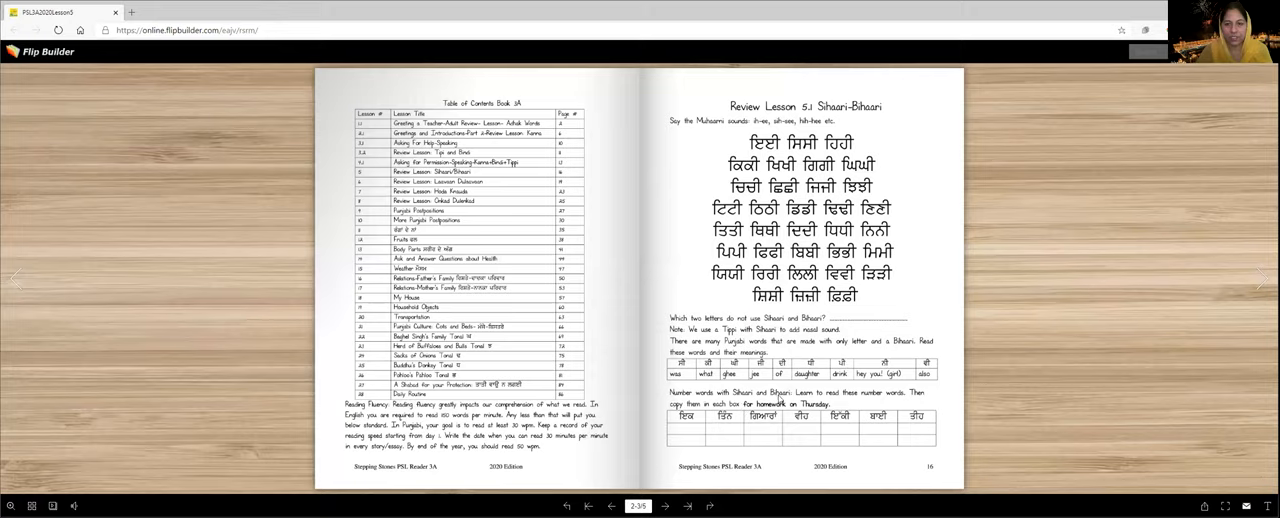
mouse_move(920, 401)
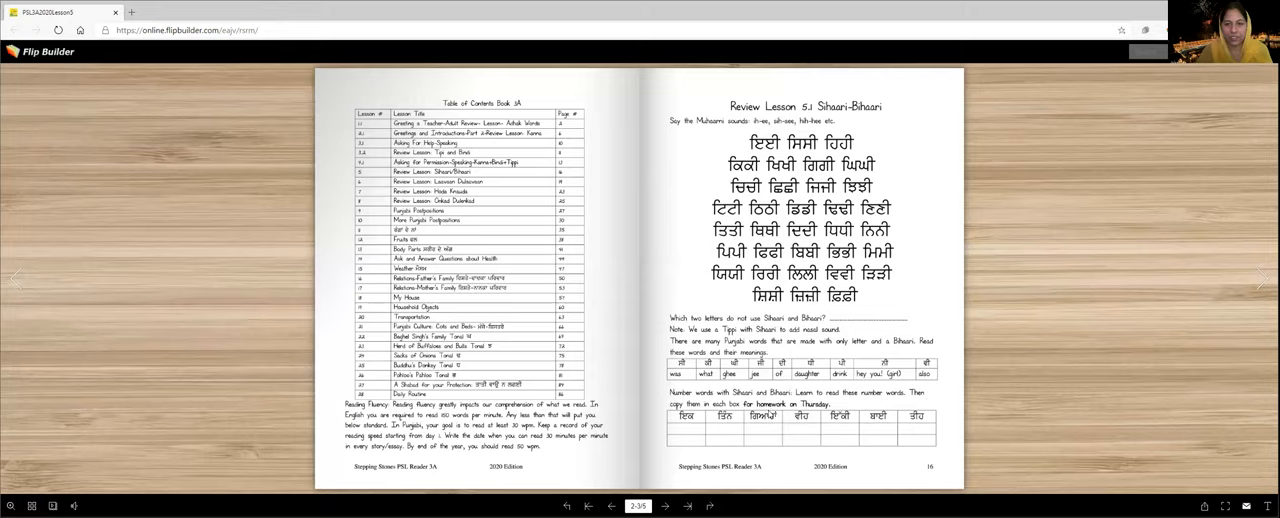
mouse_move(701, 445)
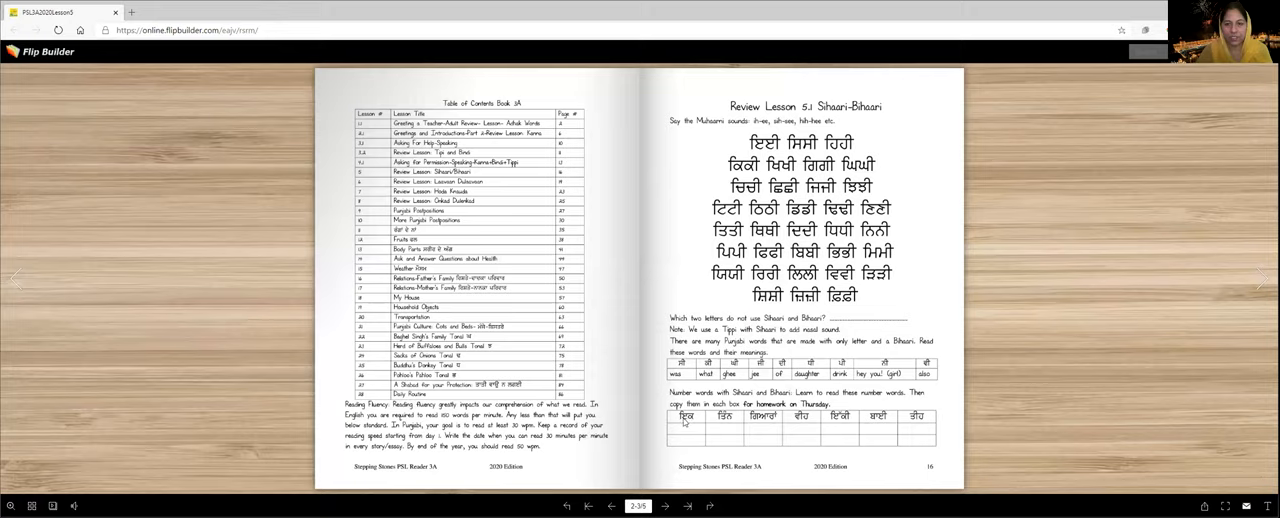
mouse_move(722, 423)
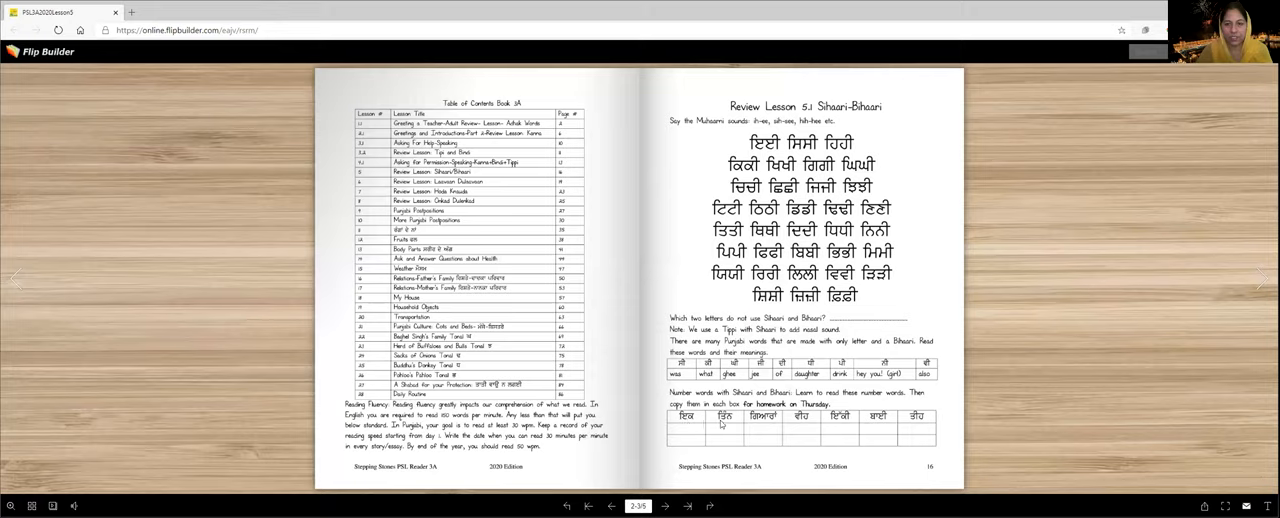
mouse_move(791, 423)
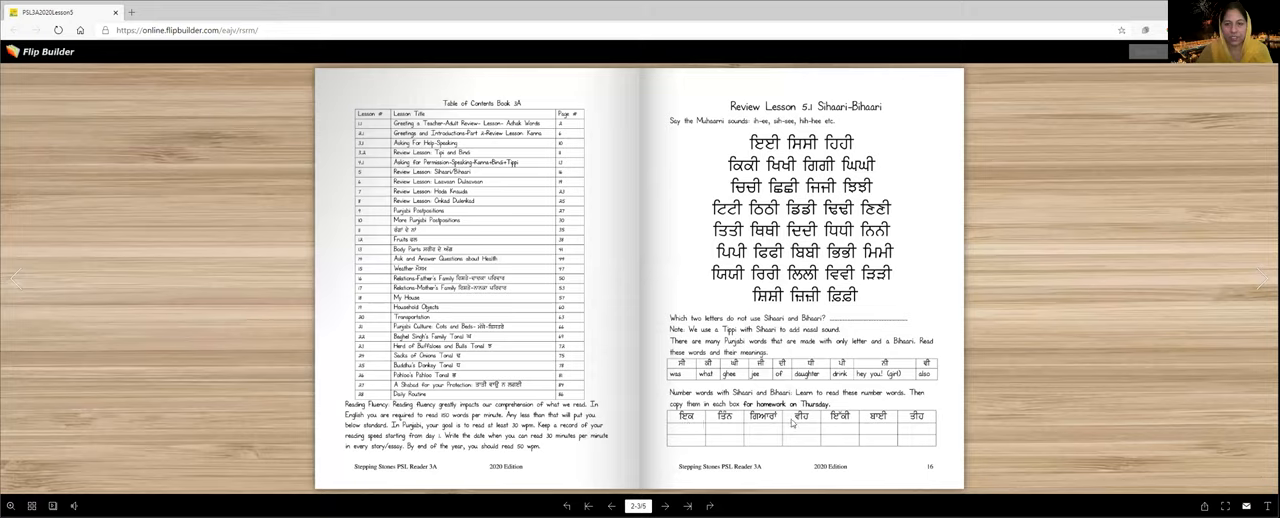
mouse_move(843, 422)
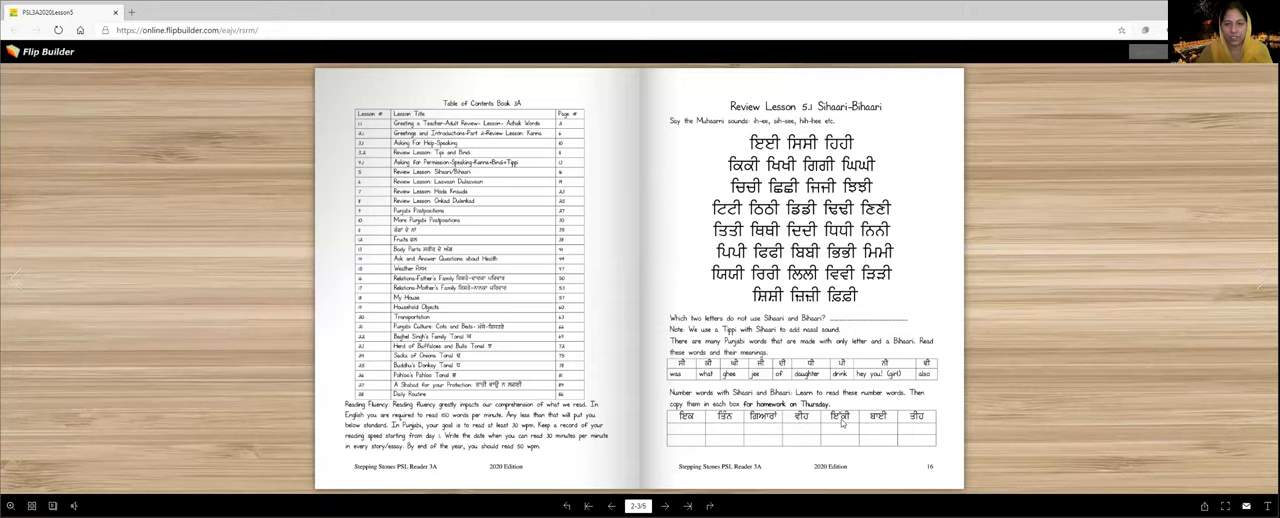
mouse_move(878, 424)
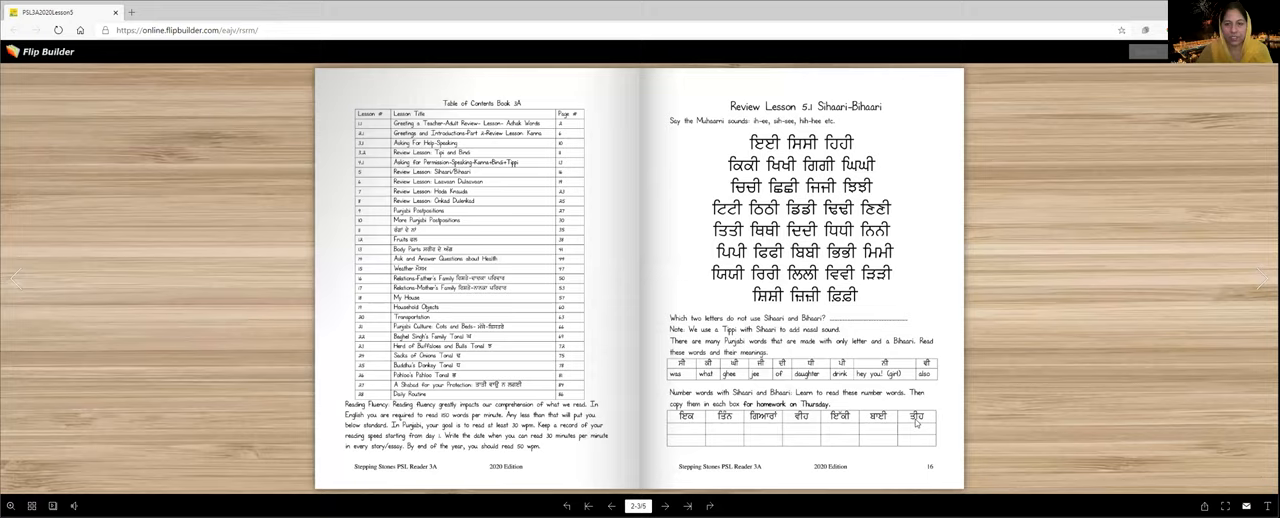
mouse_move(718, 448)
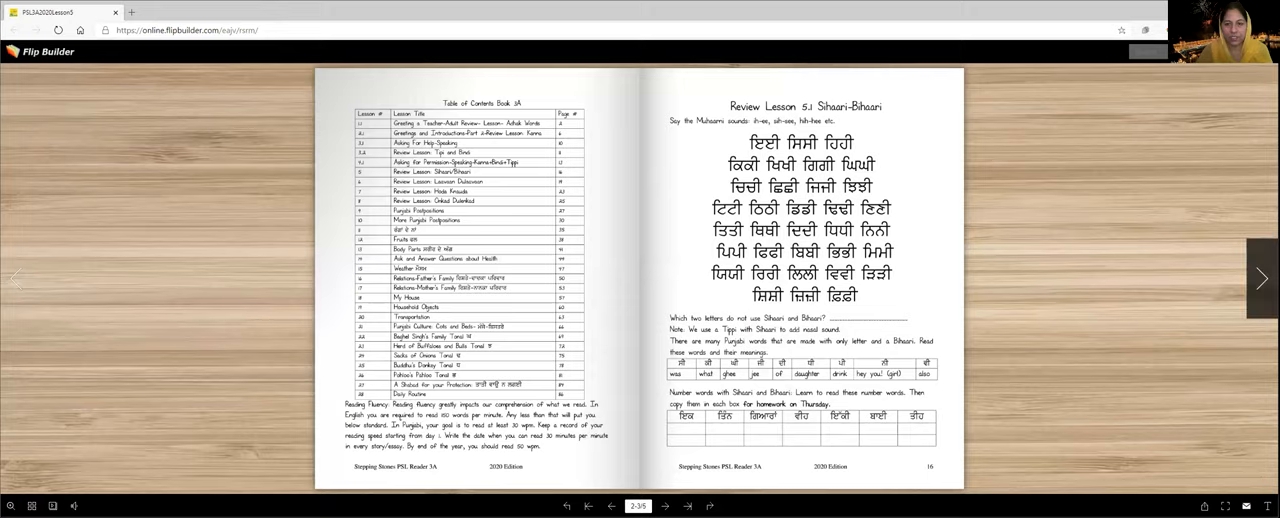
click(1260, 278)
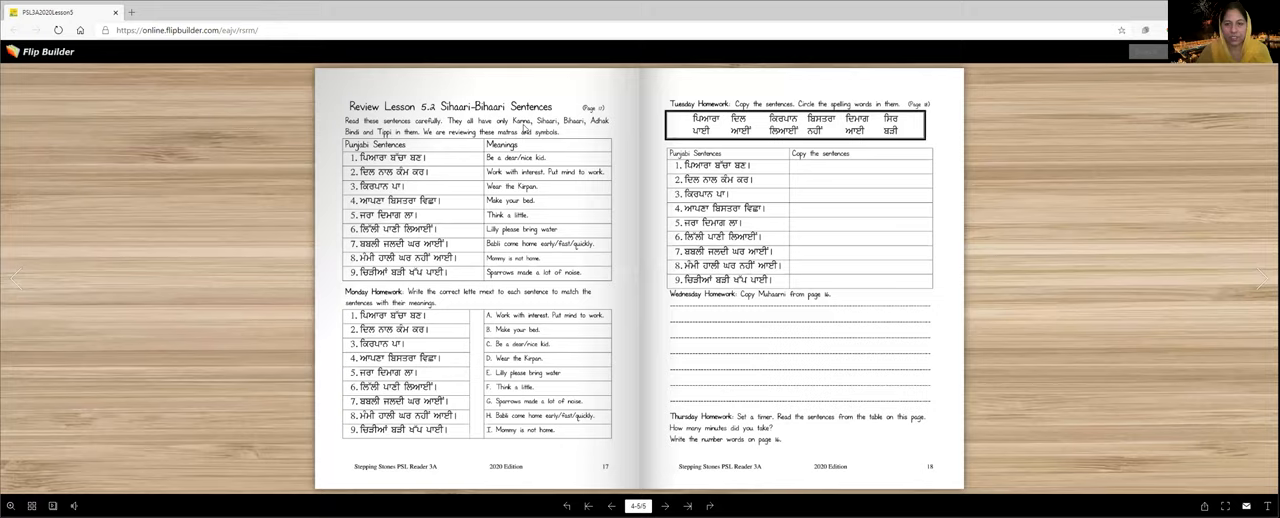
mouse_move(449, 166)
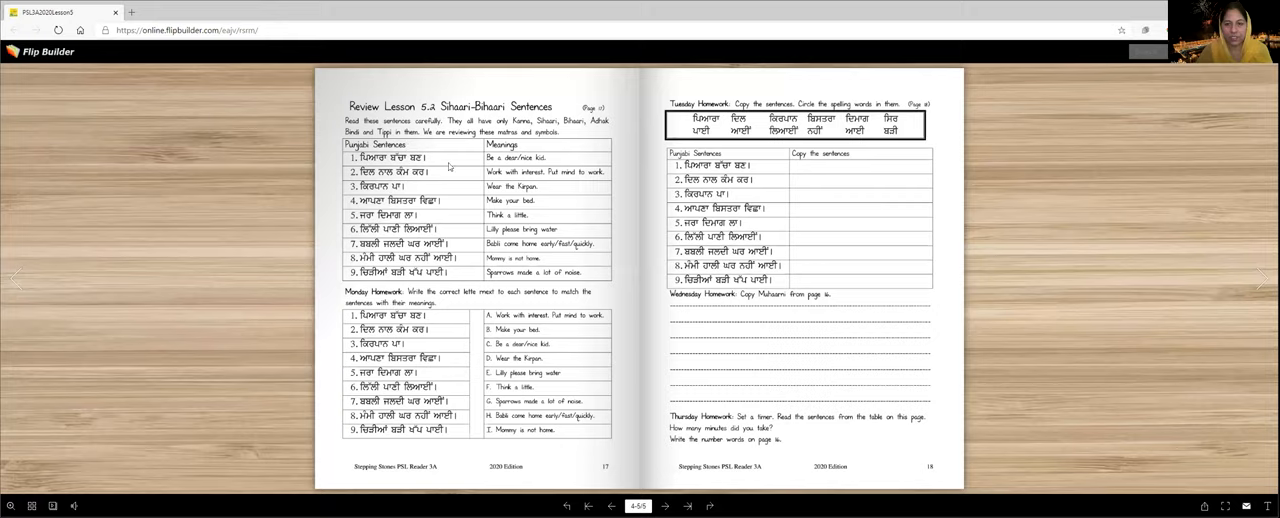
mouse_move(525, 278)
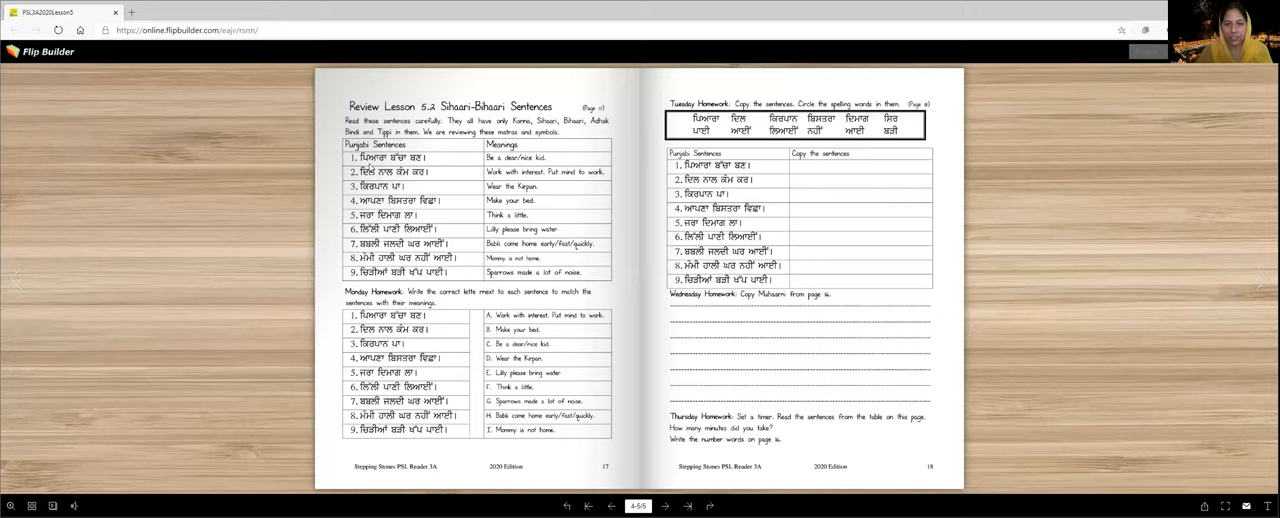
mouse_move(416, 181)
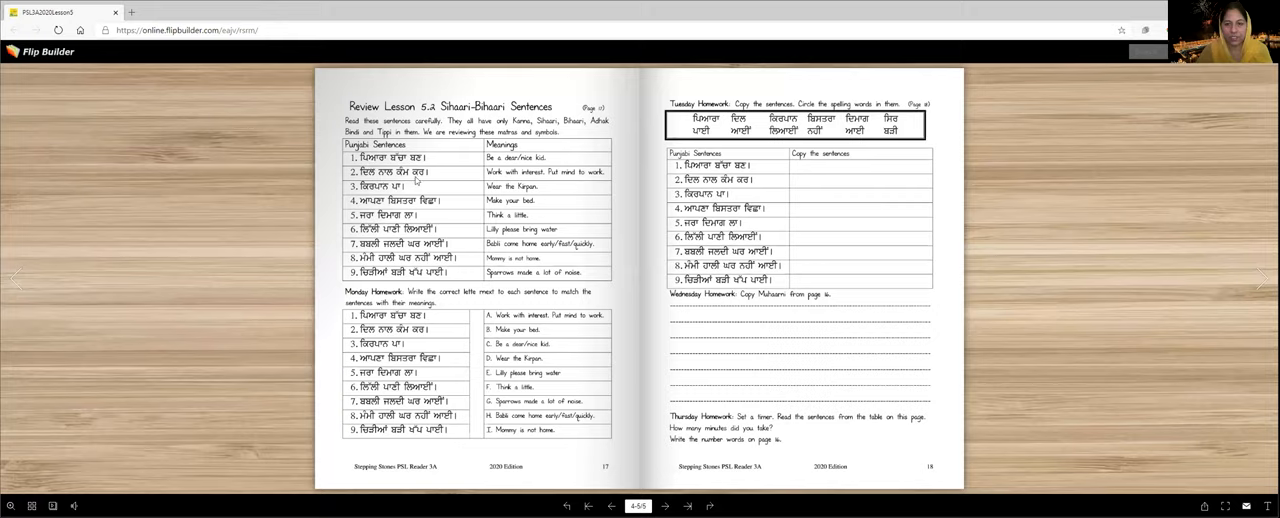
mouse_move(420, 180)
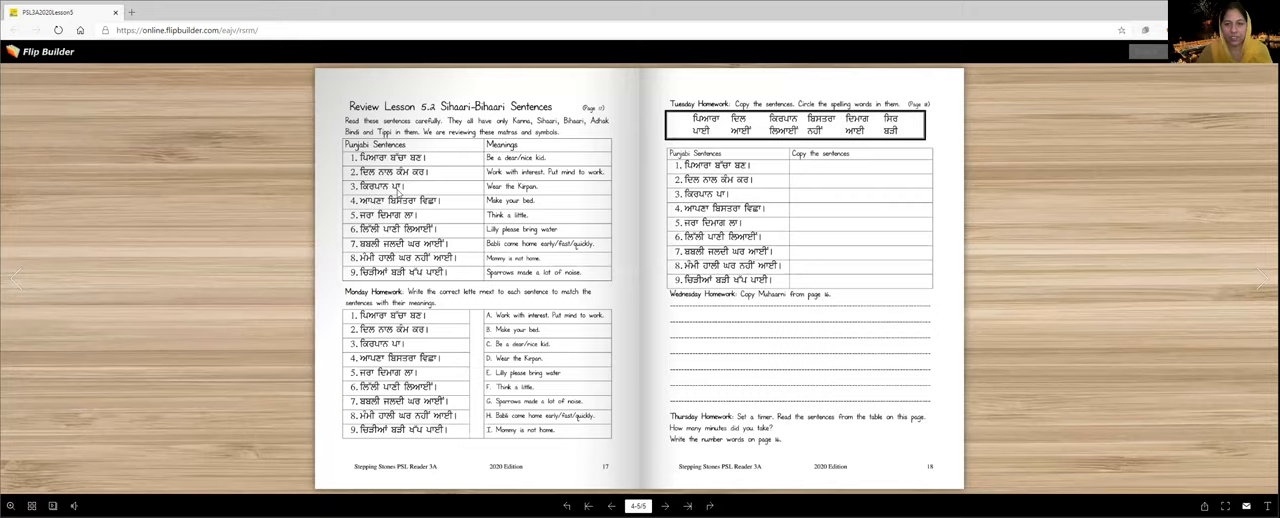
mouse_move(431, 211)
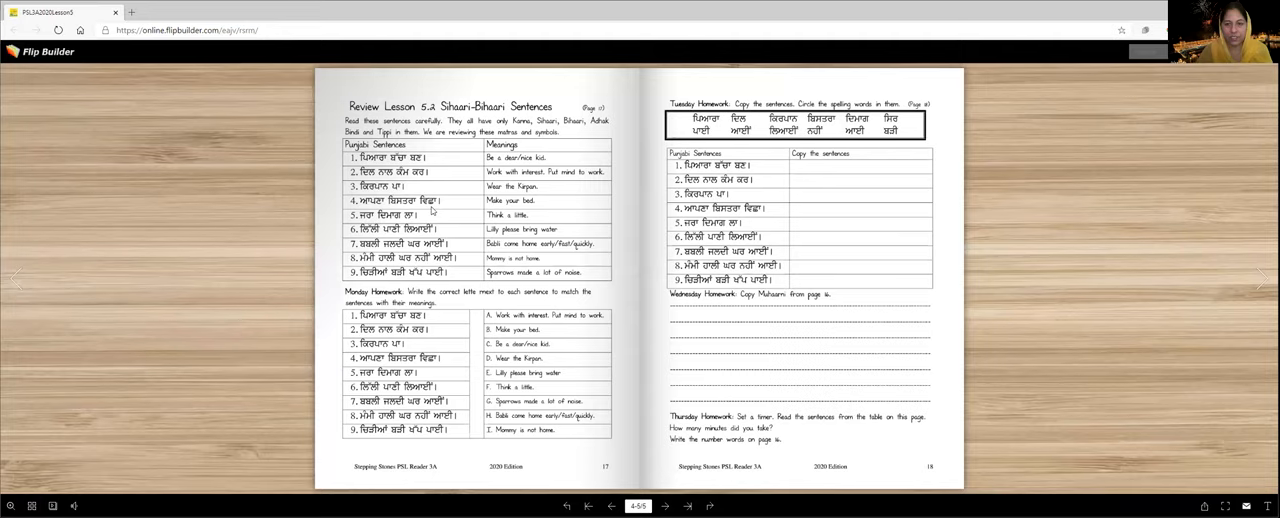
mouse_move(370, 222)
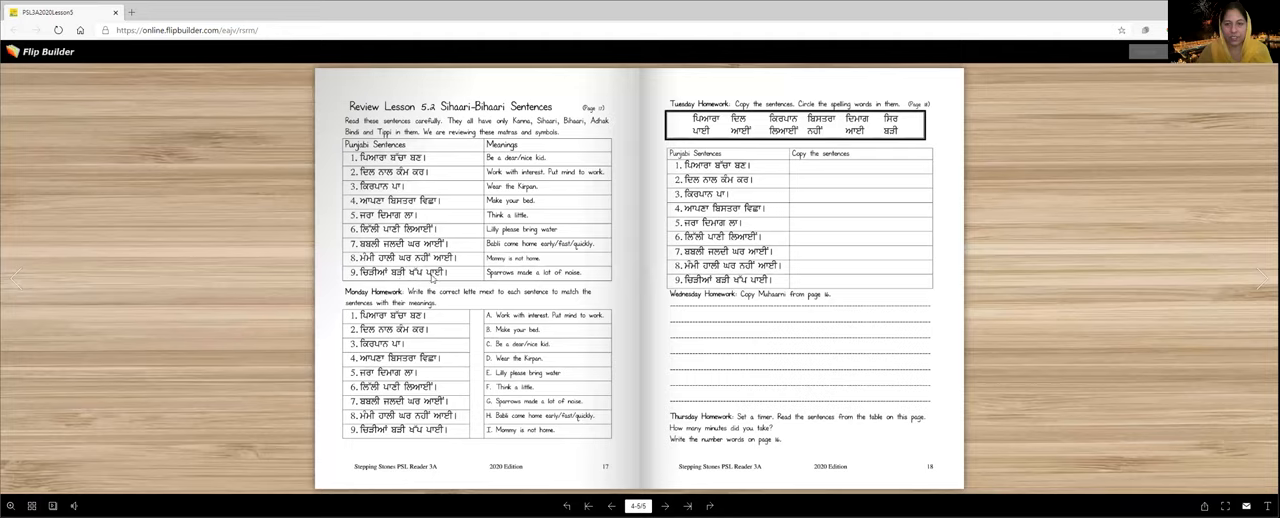
mouse_move(432, 308)
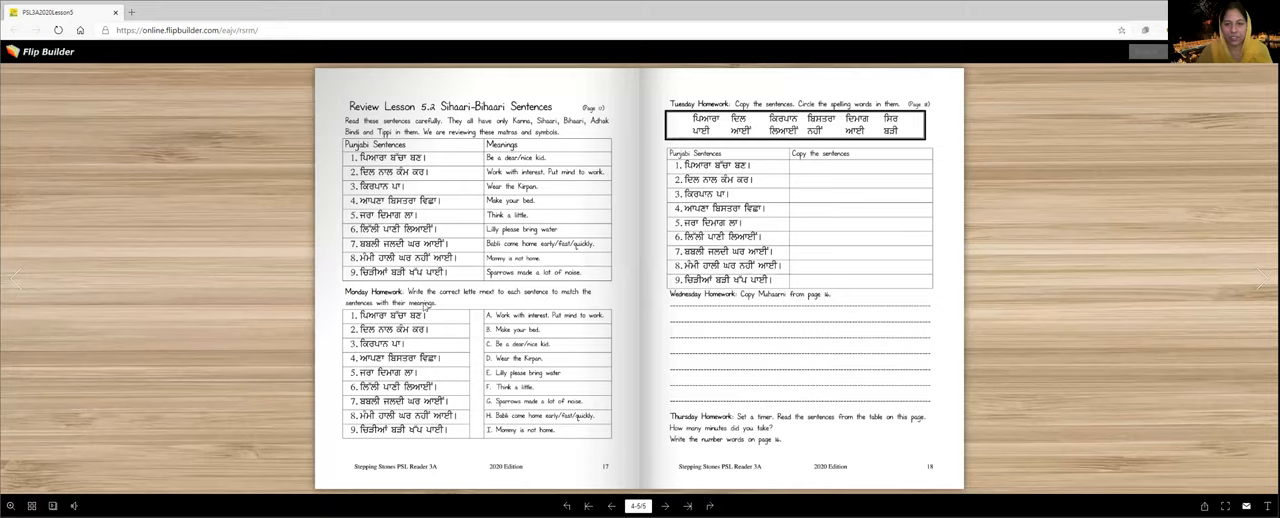
mouse_move(551, 300)
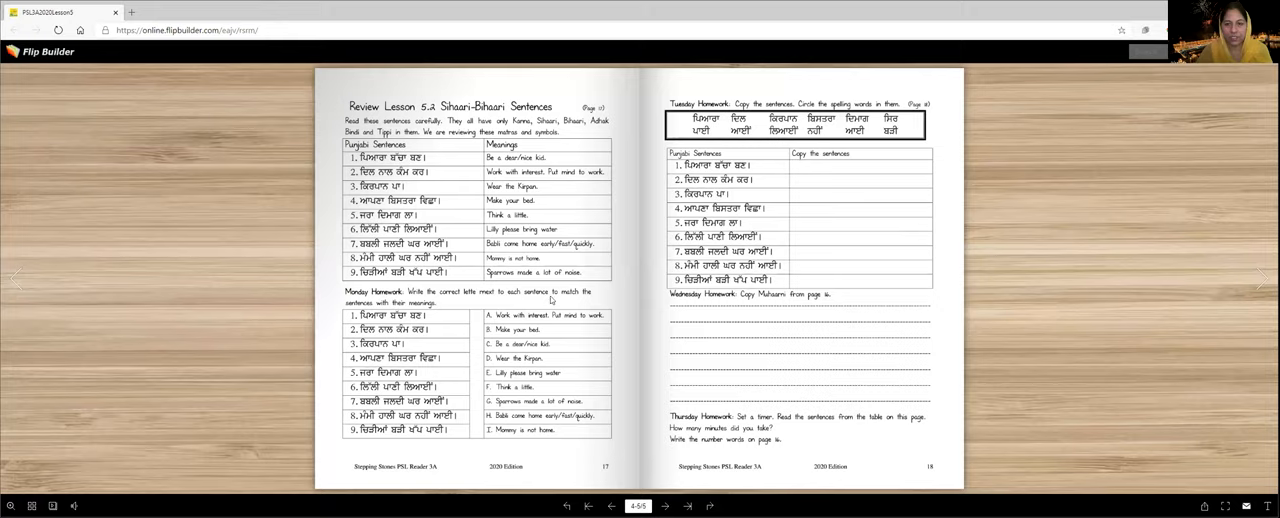
mouse_move(551, 300)
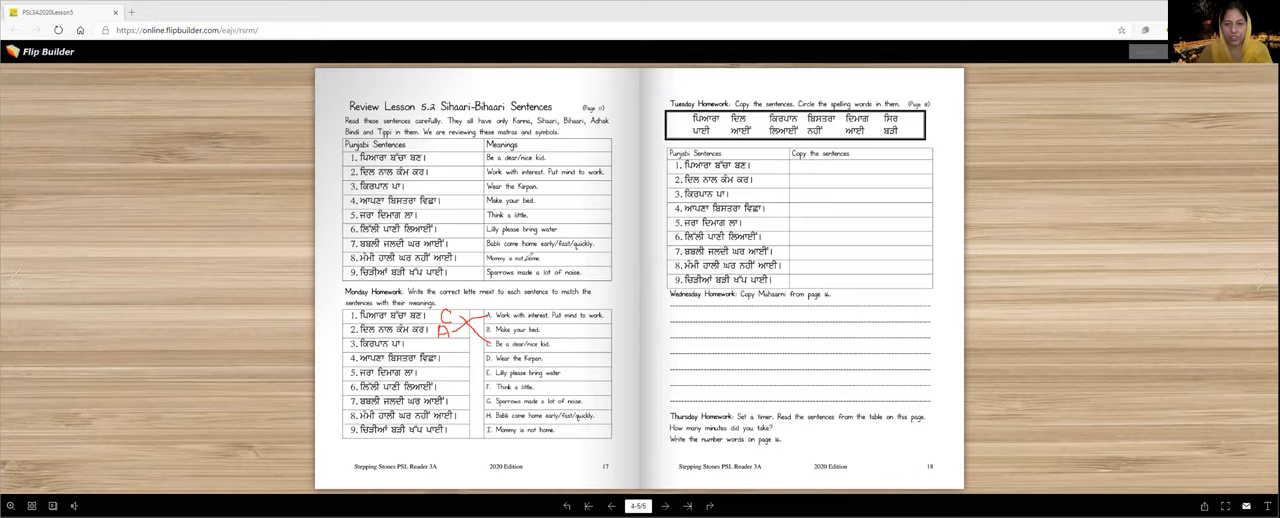
mouse_move(480, 359)
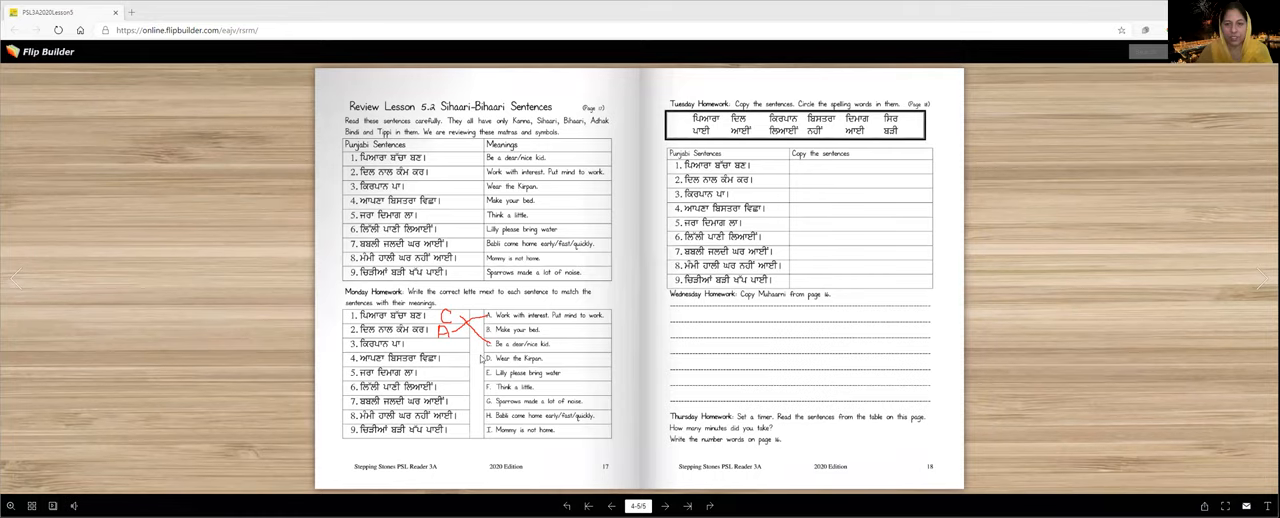
mouse_move(472, 357)
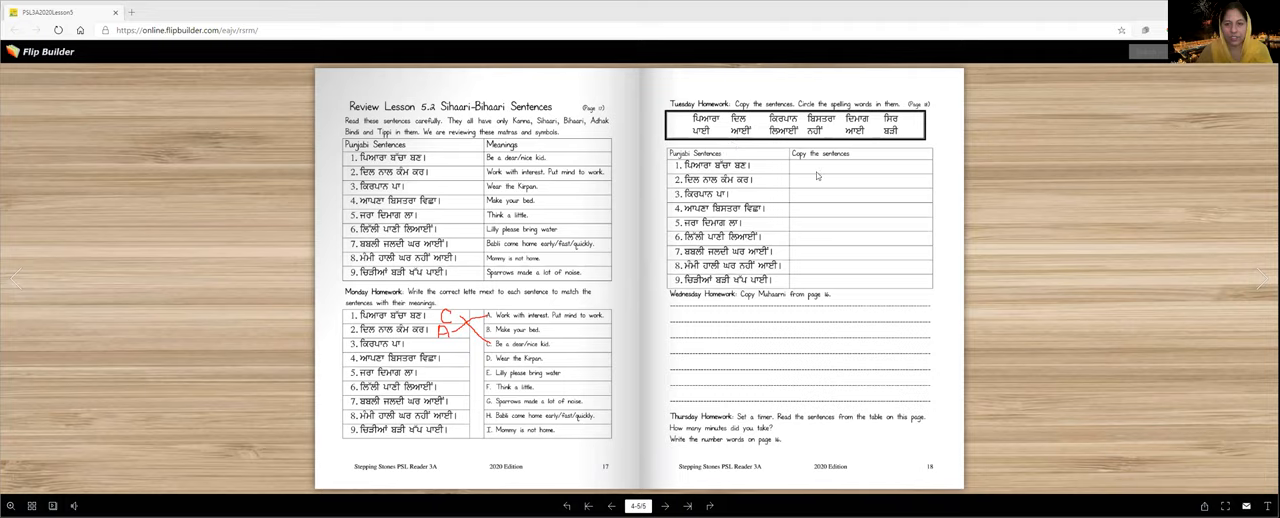
mouse_move(811, 230)
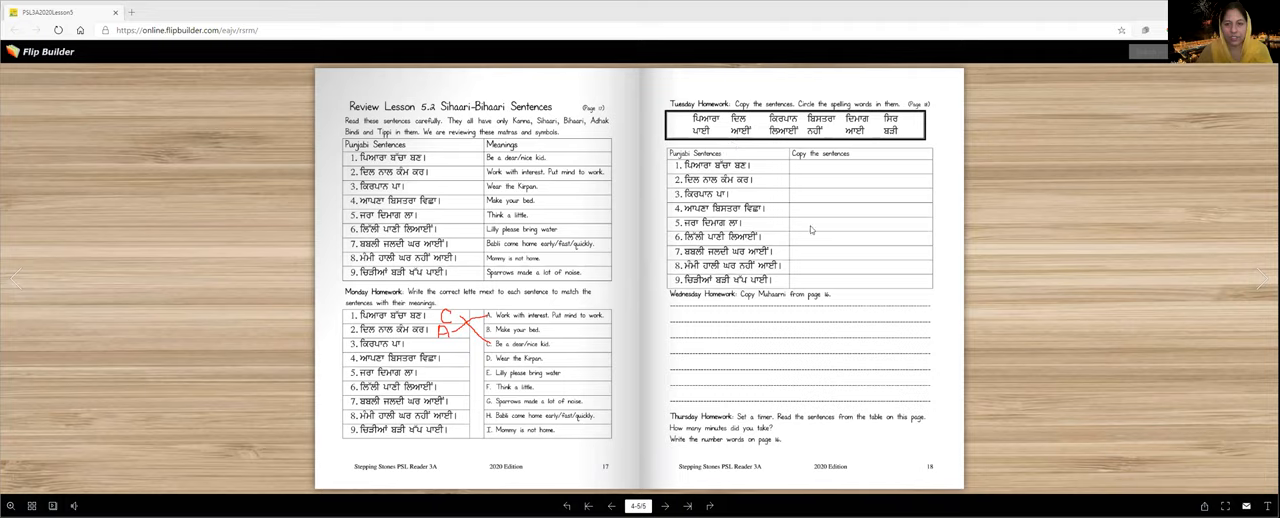
mouse_move(716, 310)
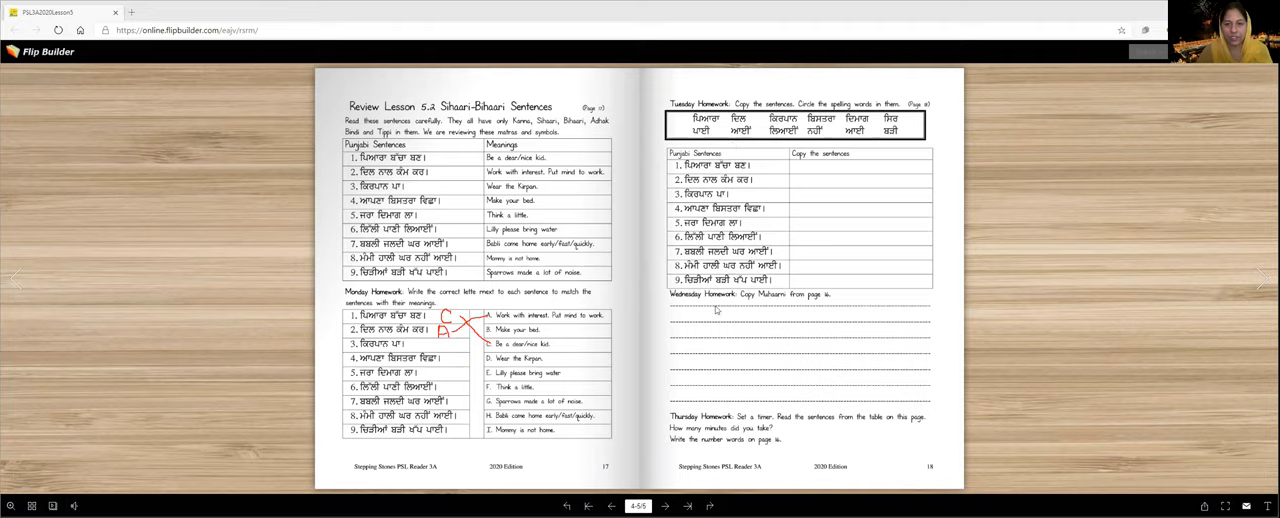
mouse_move(757, 338)
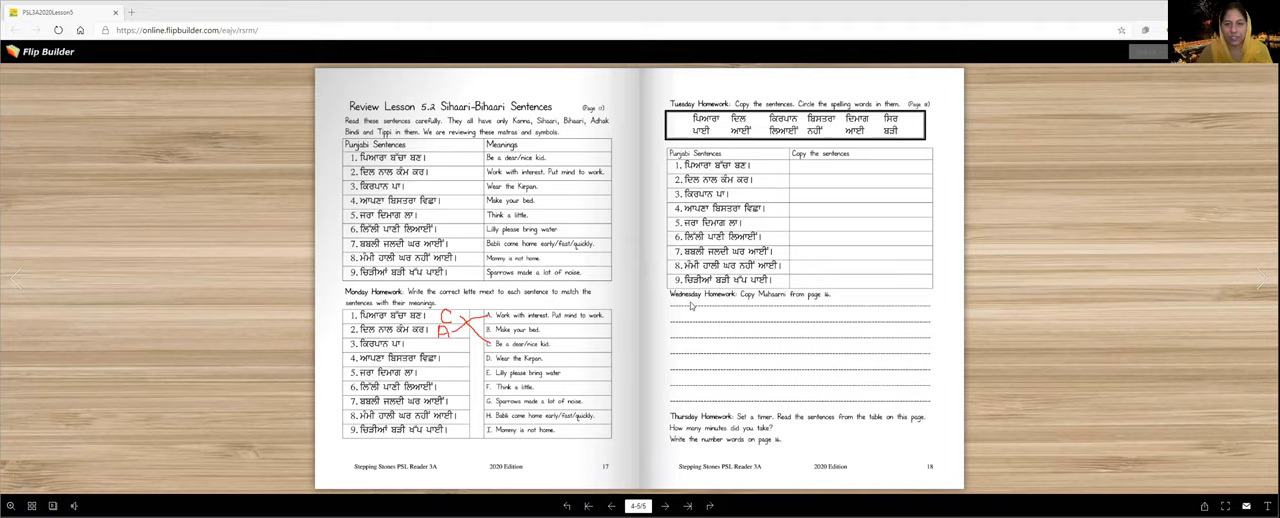
mouse_move(816, 309)
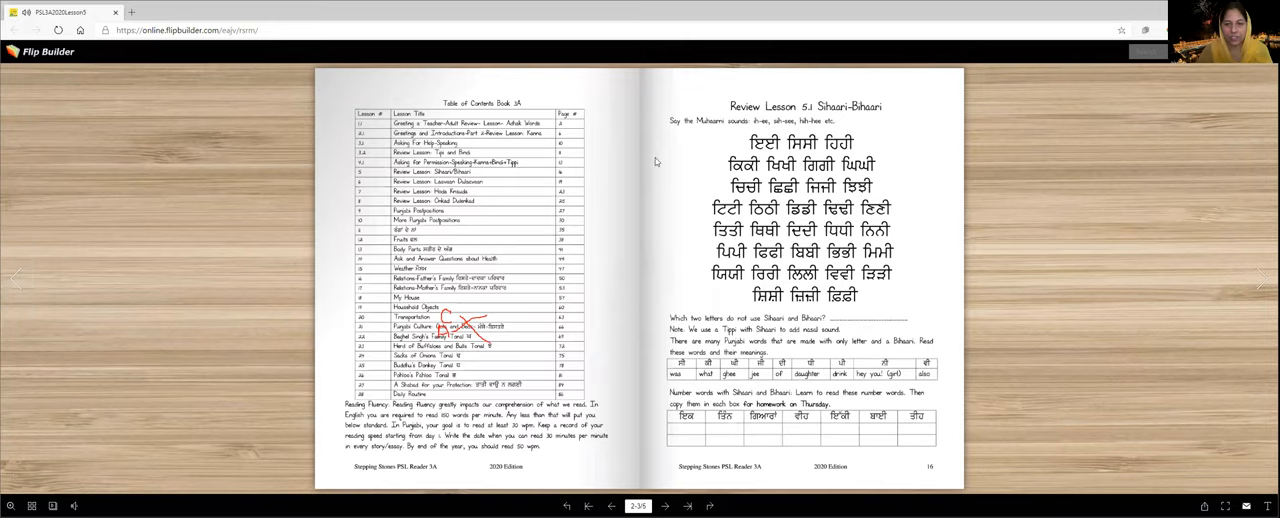
mouse_move(842, 175)
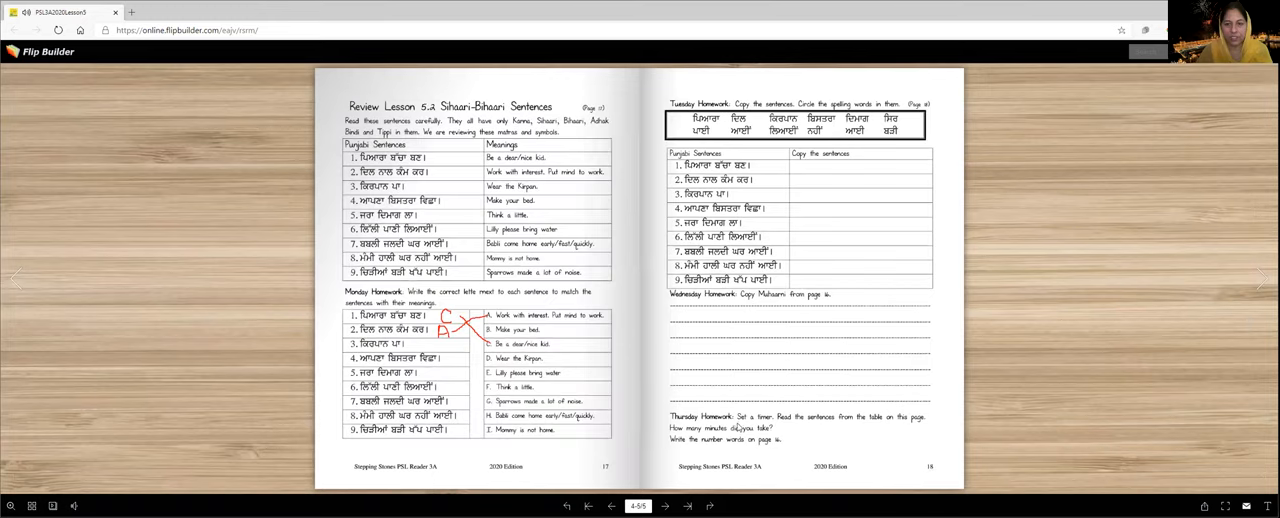
mouse_move(828, 429)
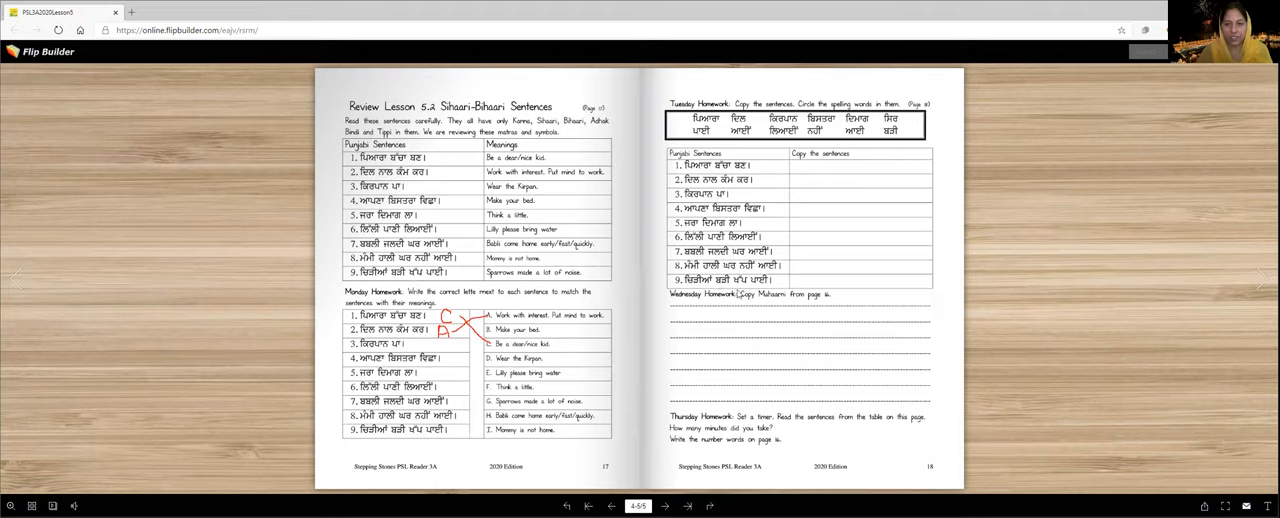
mouse_move(738, 296)
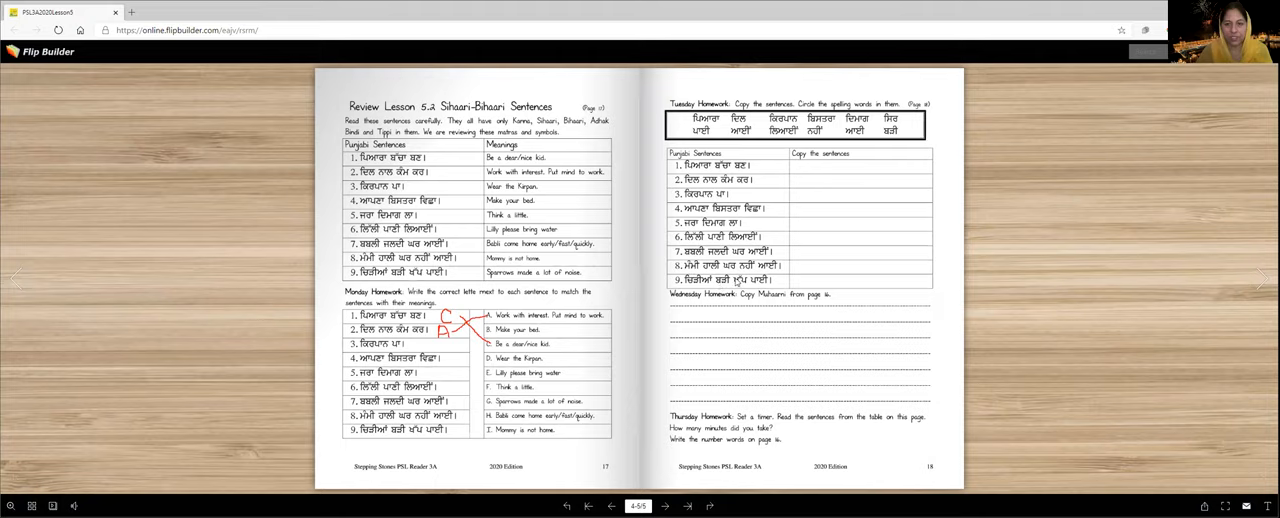
mouse_move(712, 451)
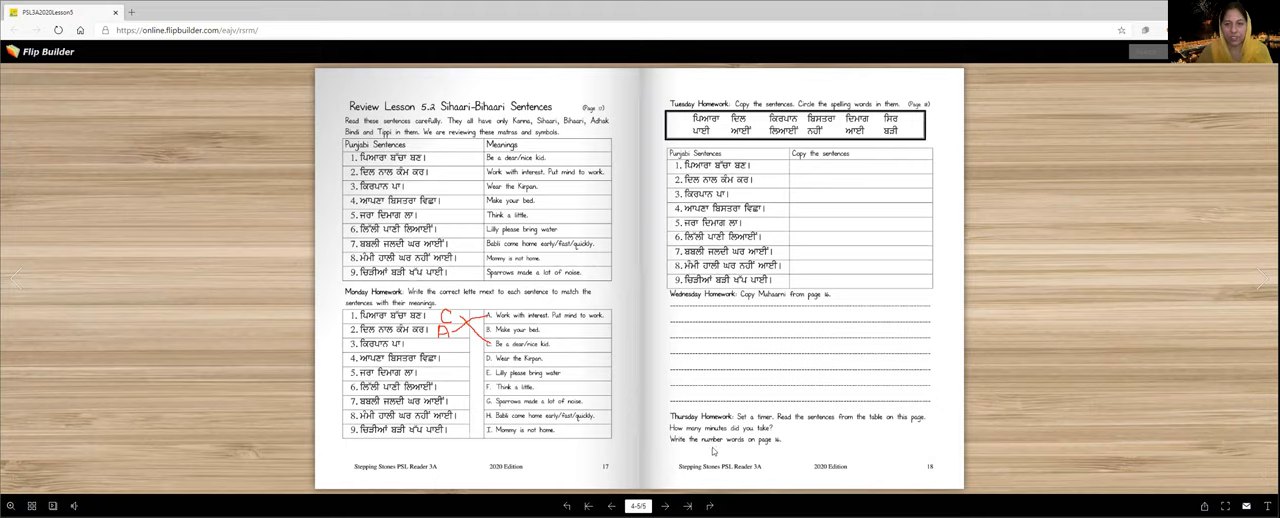
mouse_move(742, 447)
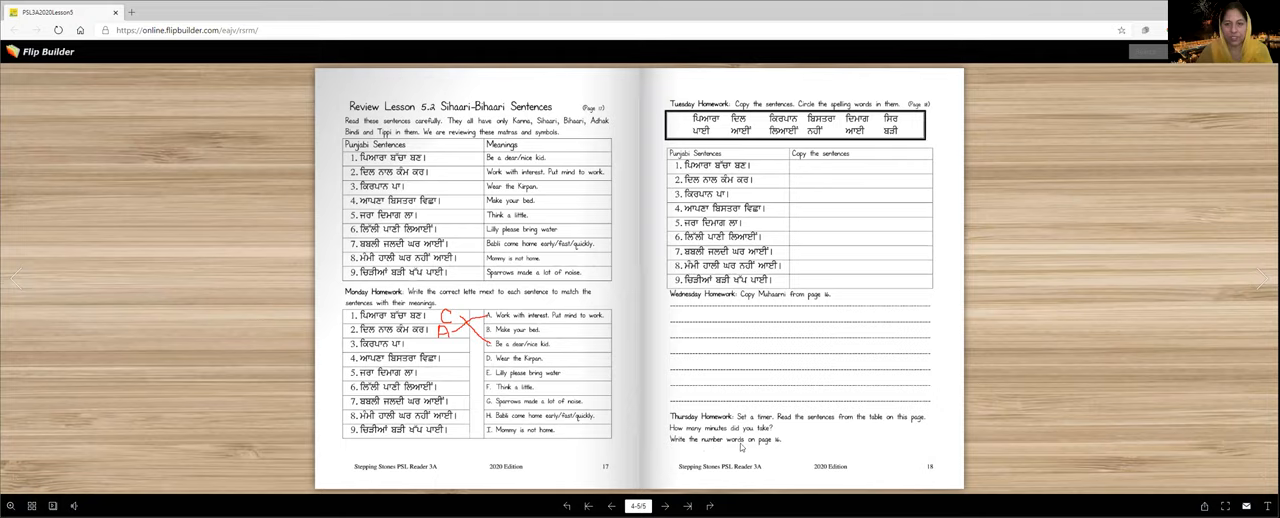
mouse_move(786, 446)
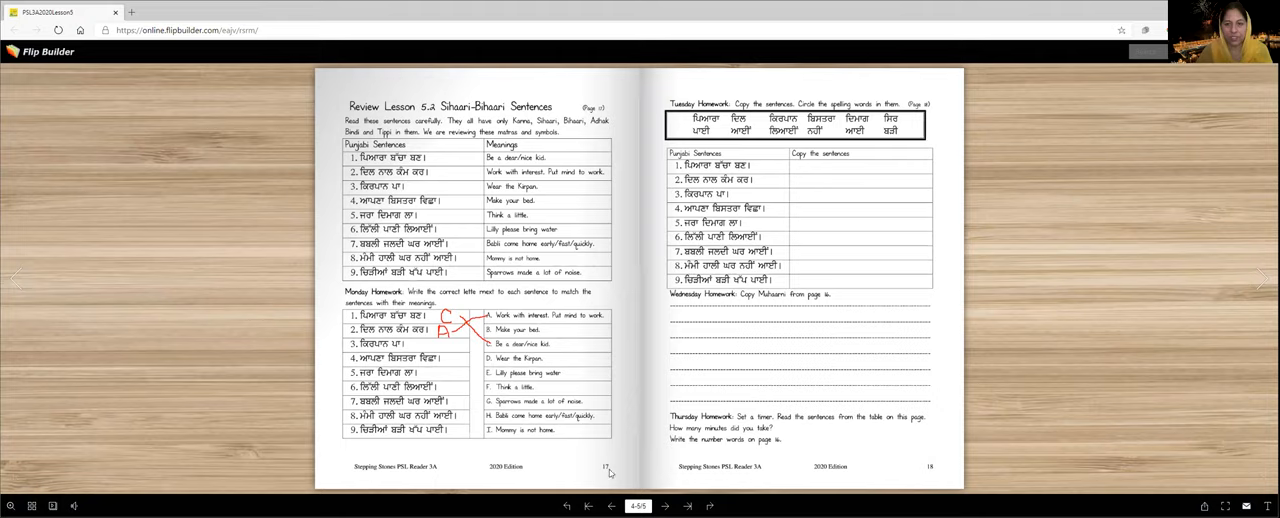
mouse_move(610, 472)
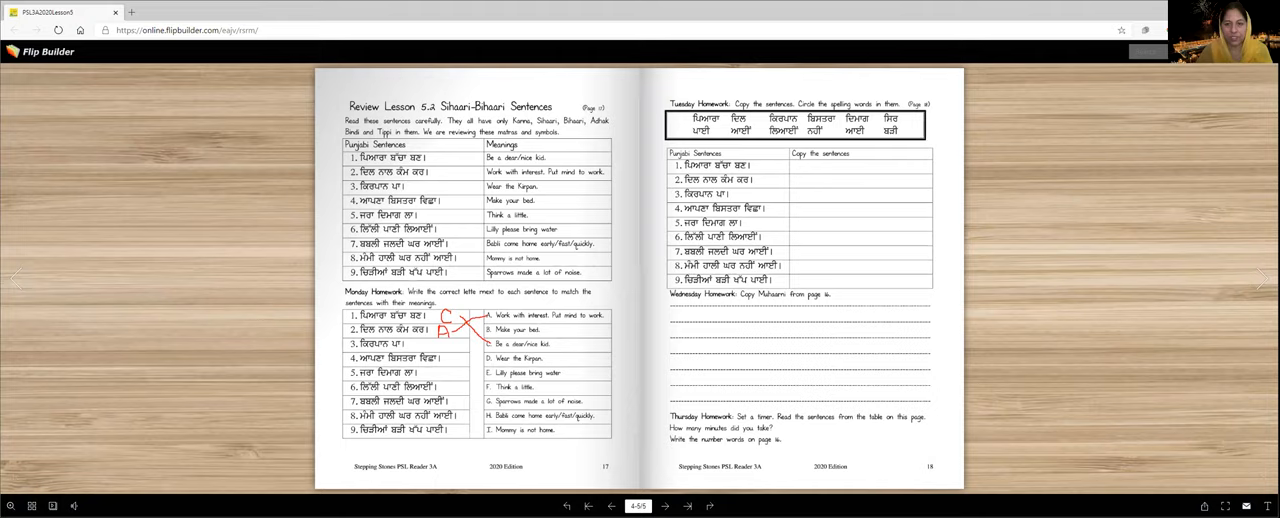
mouse_move(557, 480)
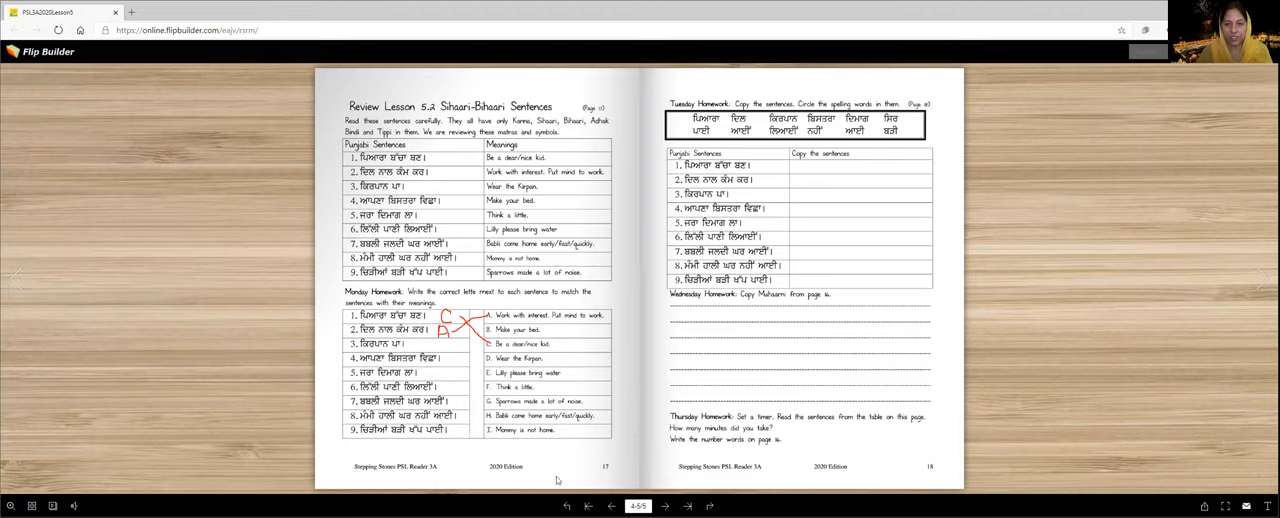